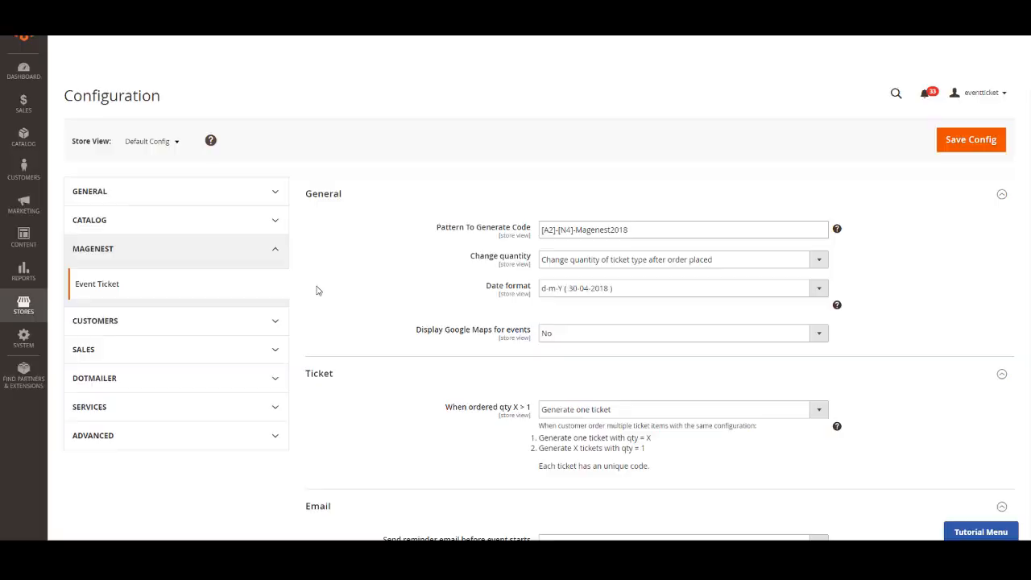
Step: Reach the event ticket configuration, reviewing the ticket code pattern and quantity-change setting
left_click(23, 304)
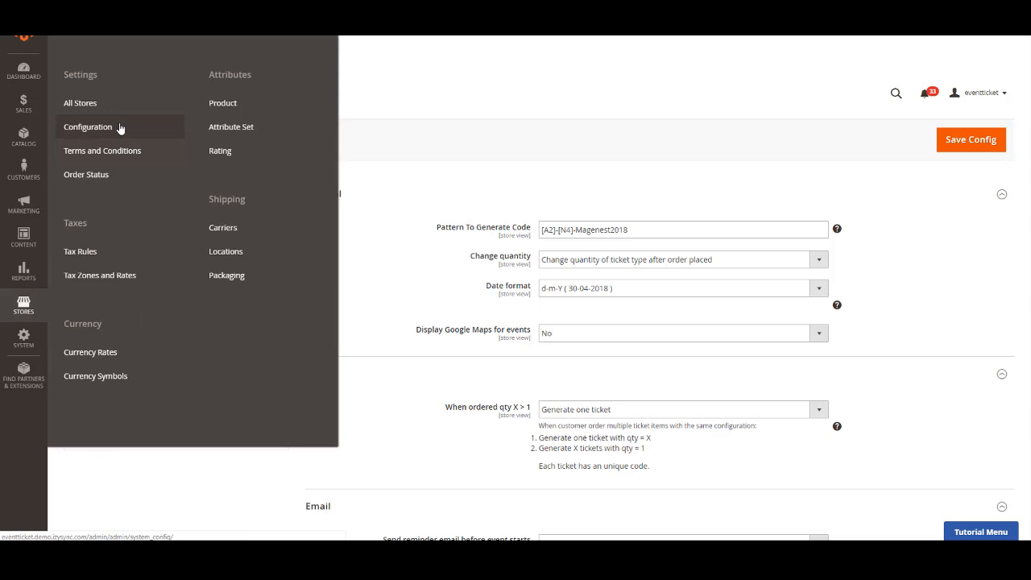
left_click(87, 125)
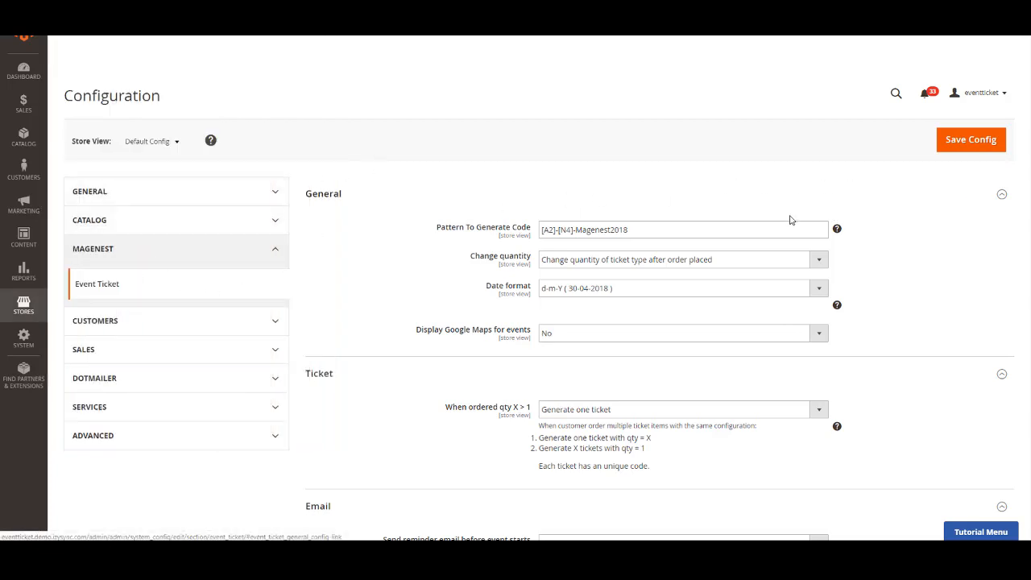
mouse_move(754, 222)
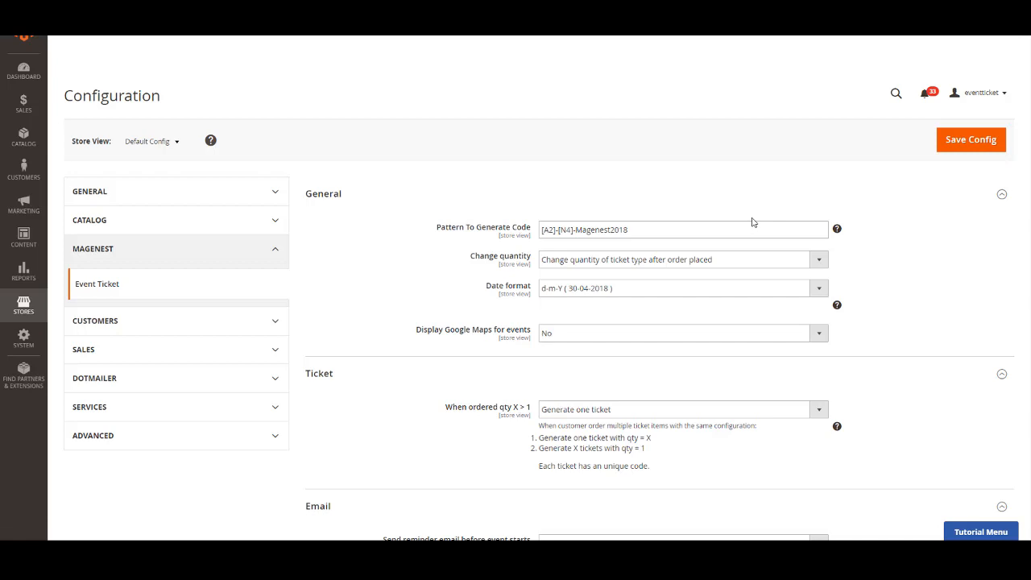
mouse_move(838, 235)
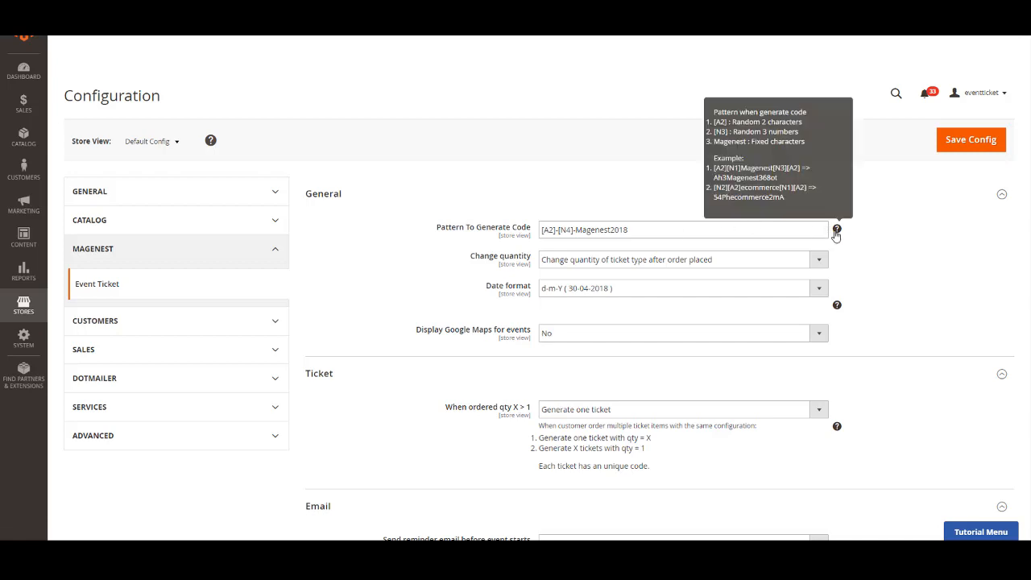
mouse_move(838, 228)
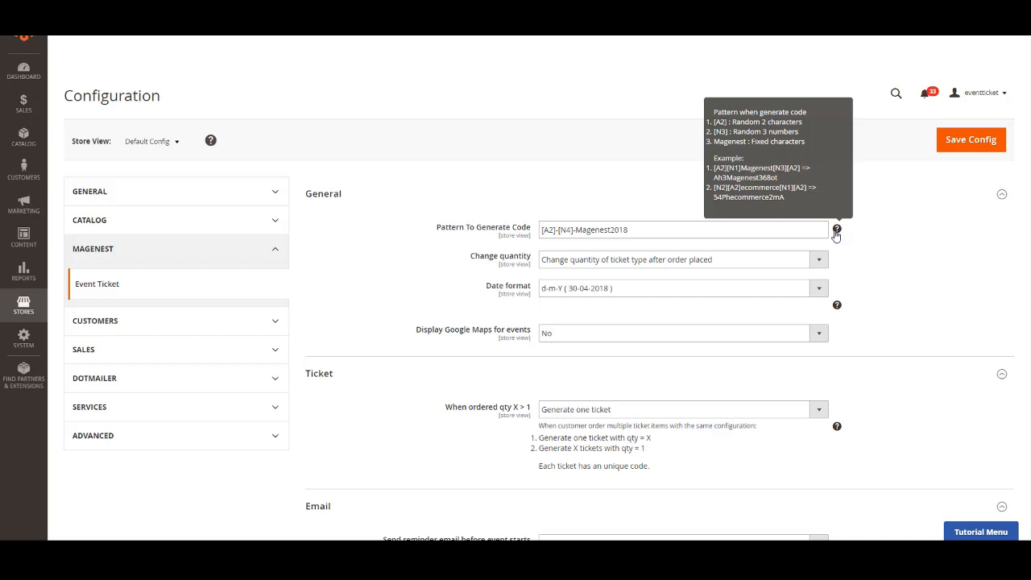
mouse_move(653, 248)
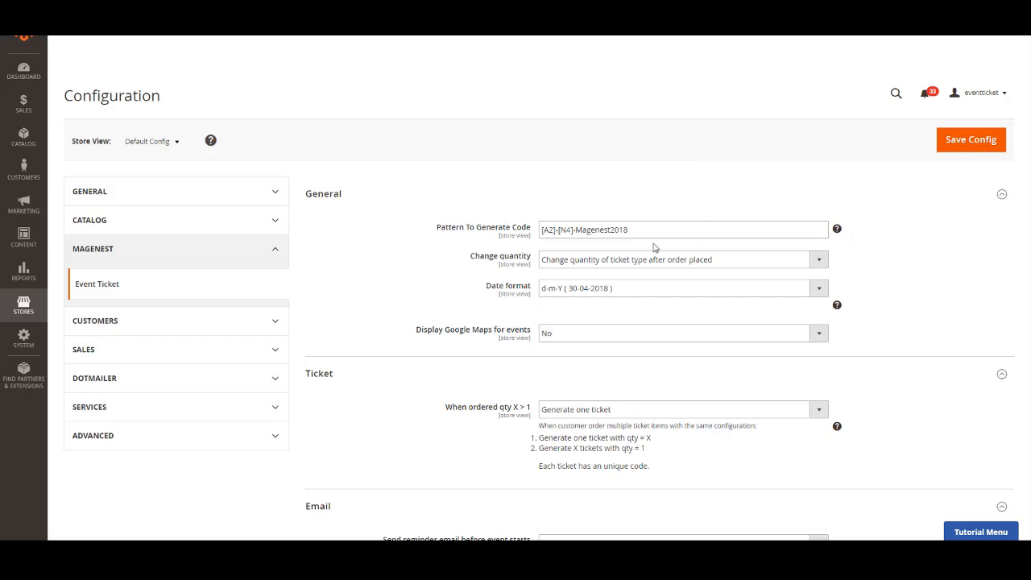
double_click(599, 228)
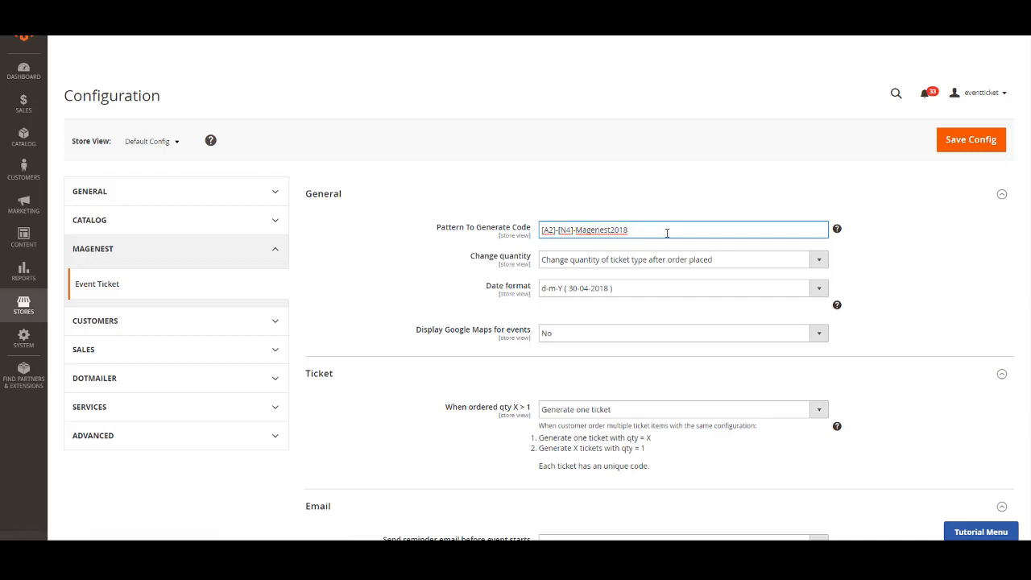
mouse_move(812, 264)
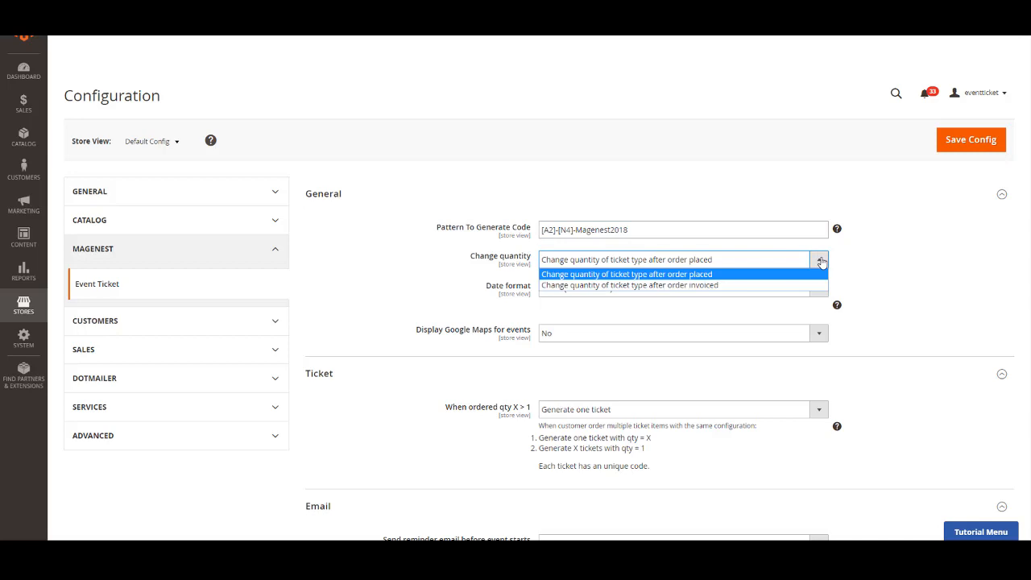
left_click(628, 284)
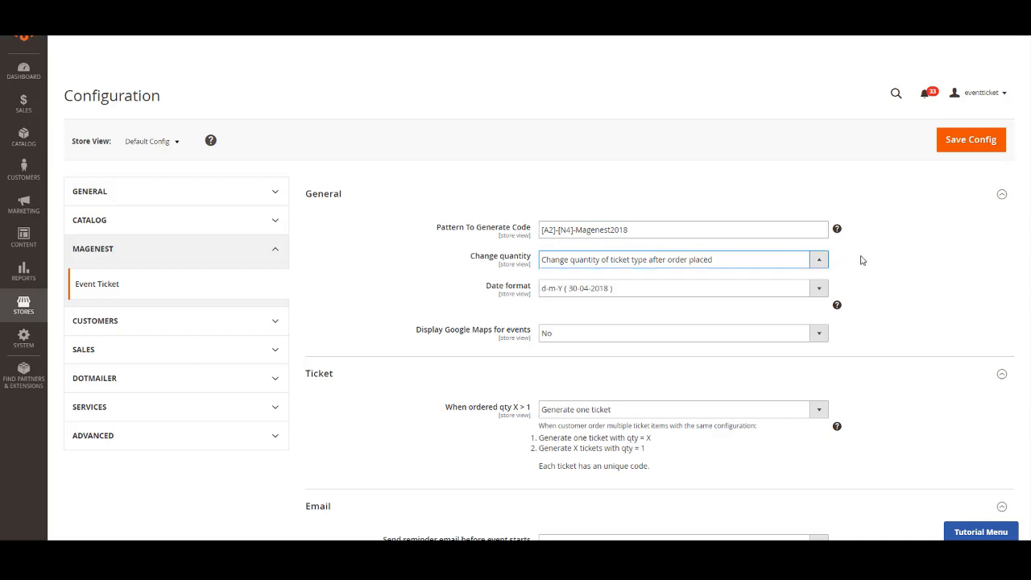
Step: Keep the d-m-Y date format and set Display Google Maps for events to Yes, revealing the API key
left_click(818, 287)
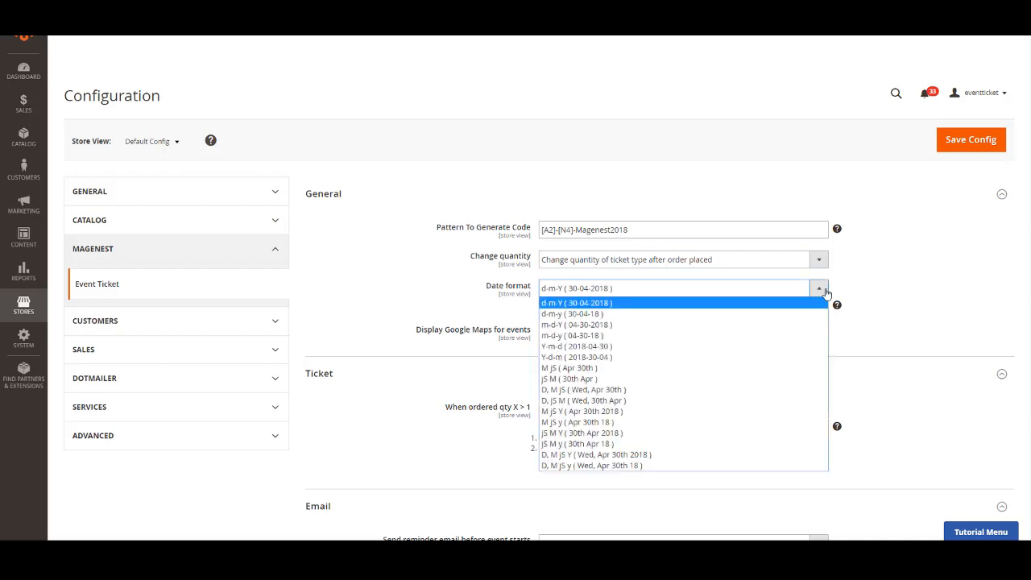
left_click(577, 335)
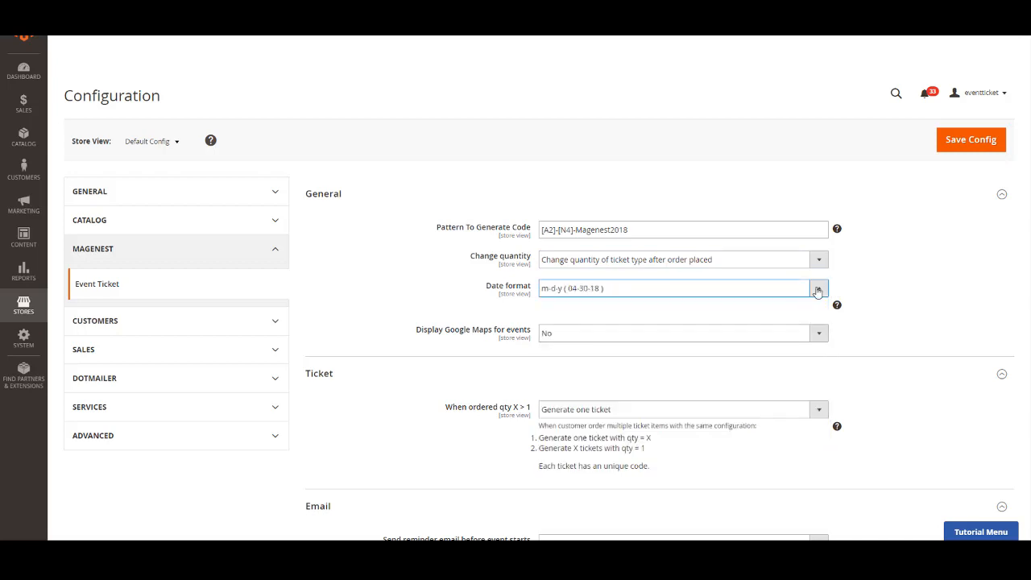
left_click(819, 287)
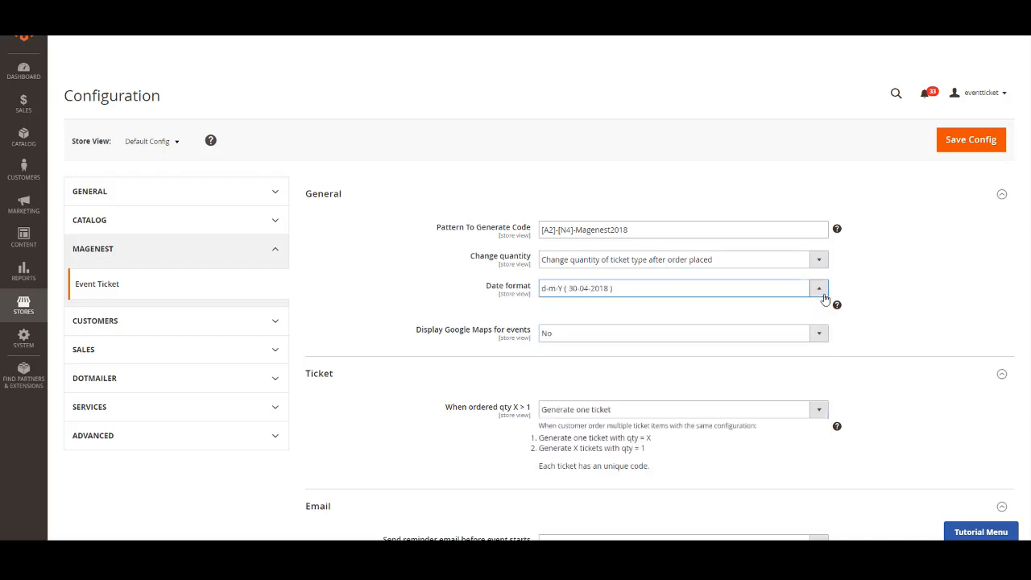
left_click(683, 332)
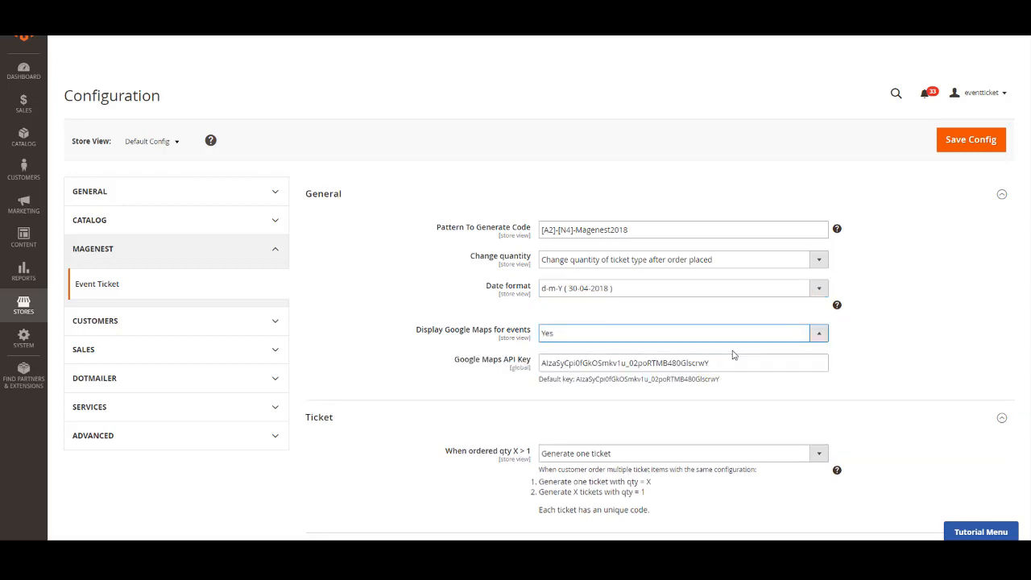
scroll("down", 3)
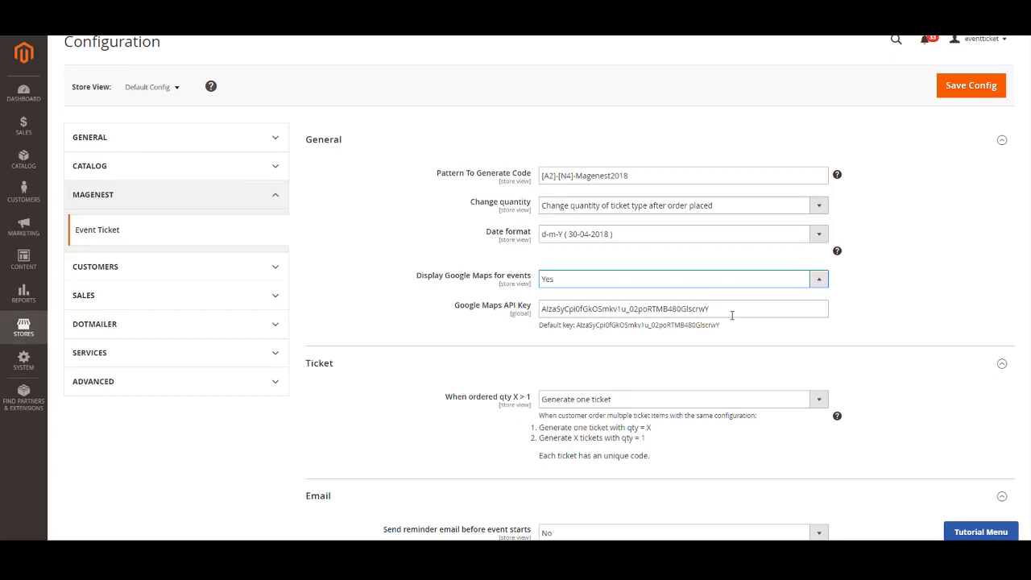
mouse_move(732, 324)
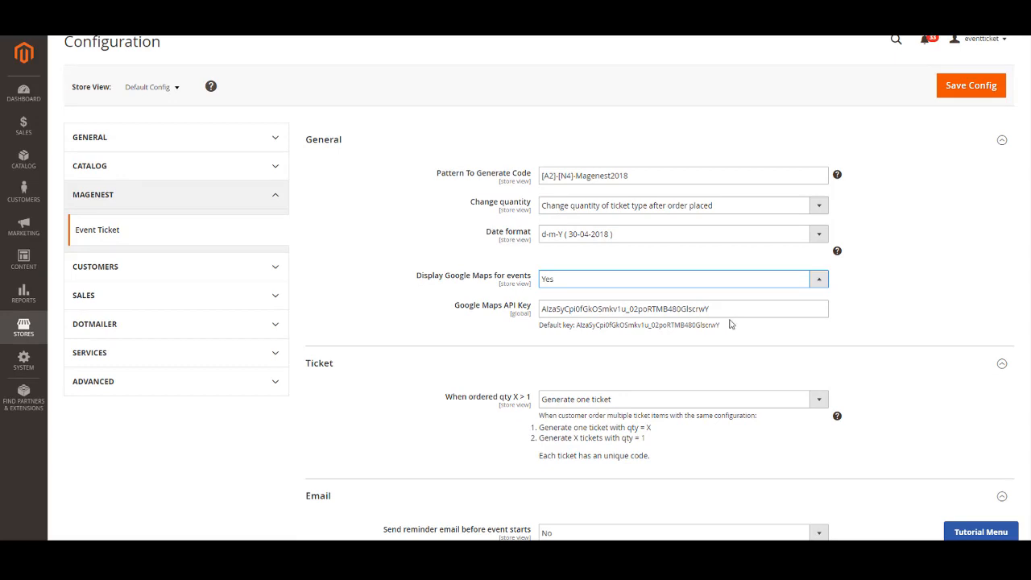
double_click(645, 325)
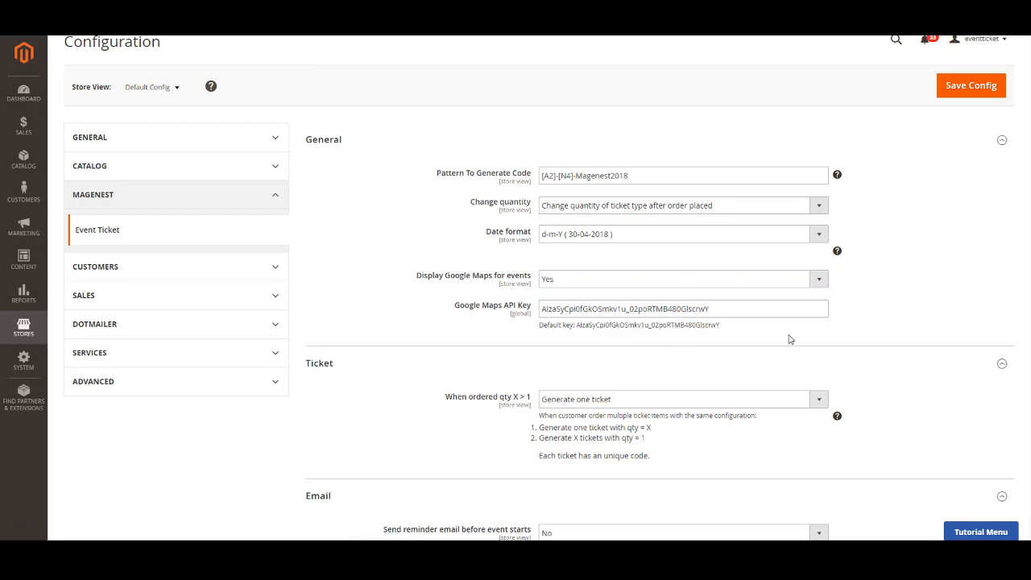
scroll("down", 3)
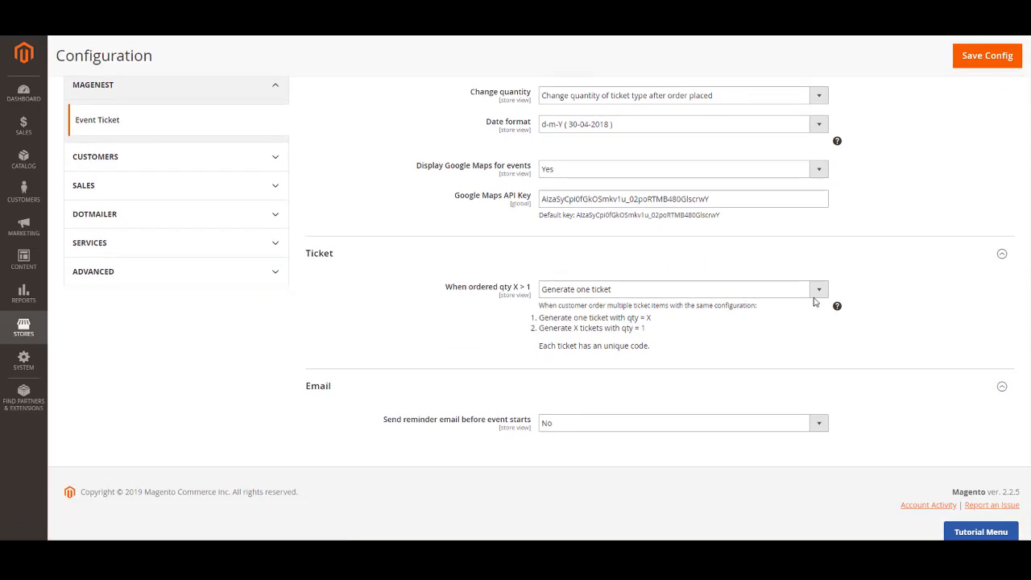
left_click(819, 288)
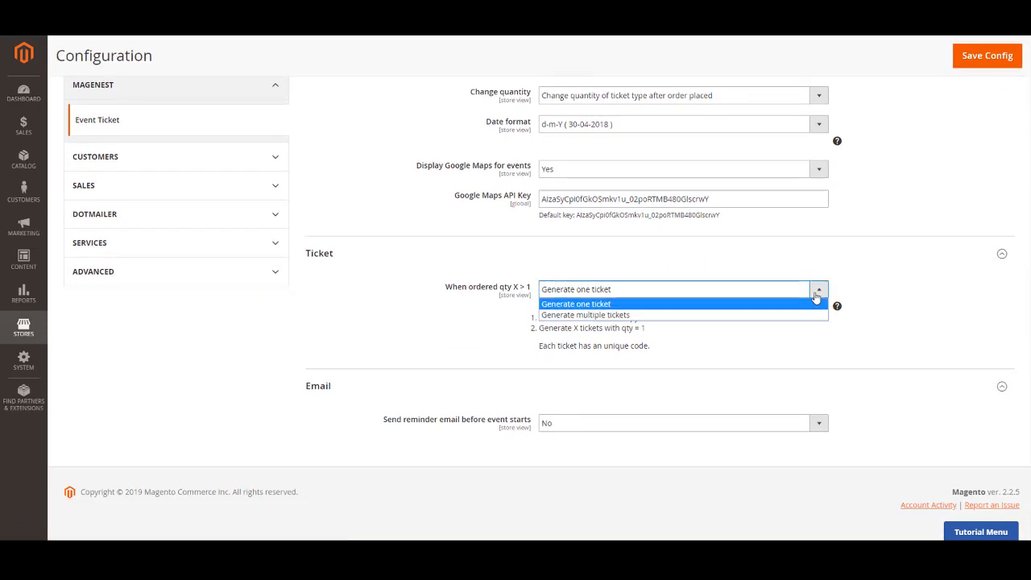
left_click(585, 314)
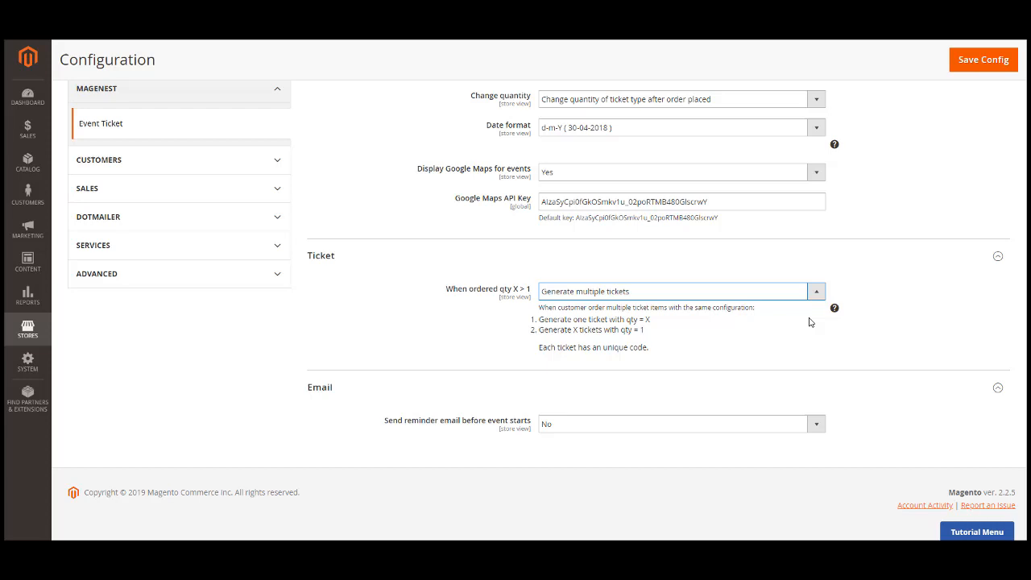
mouse_move(772, 297)
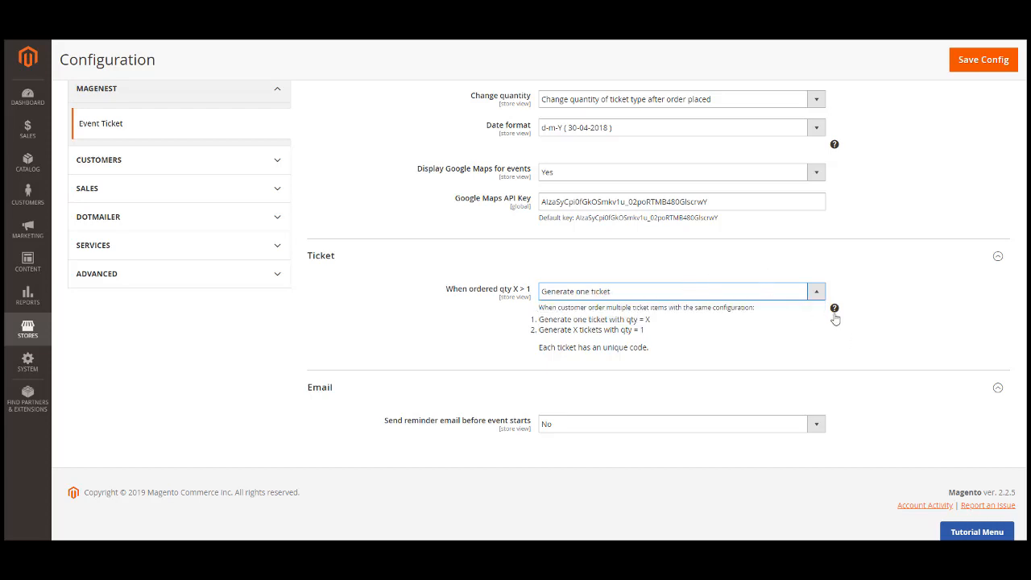
mouse_move(834, 308)
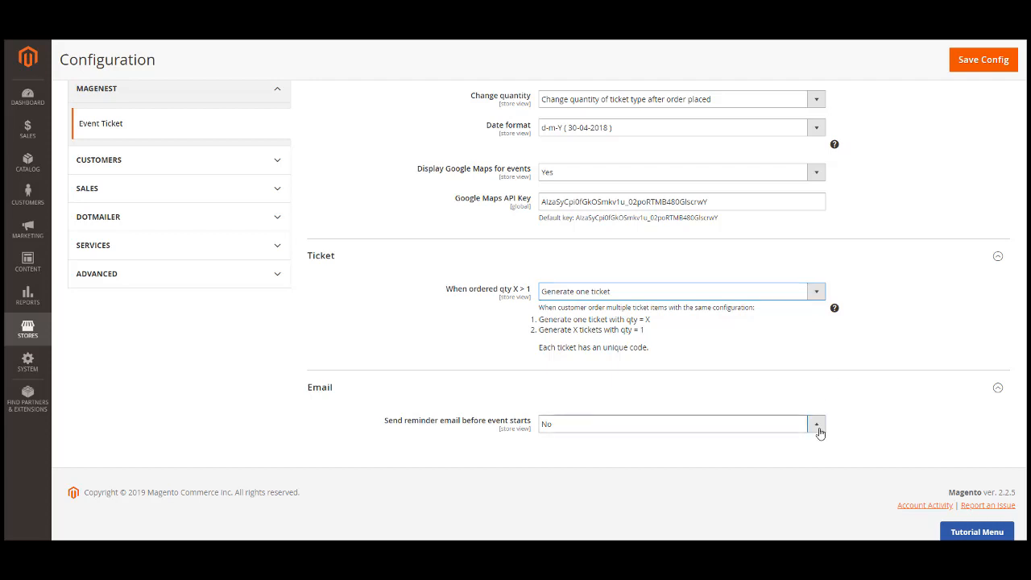
Step: Enable reminder emails 3 days before event start with the Default reminder template
left_click(816, 424)
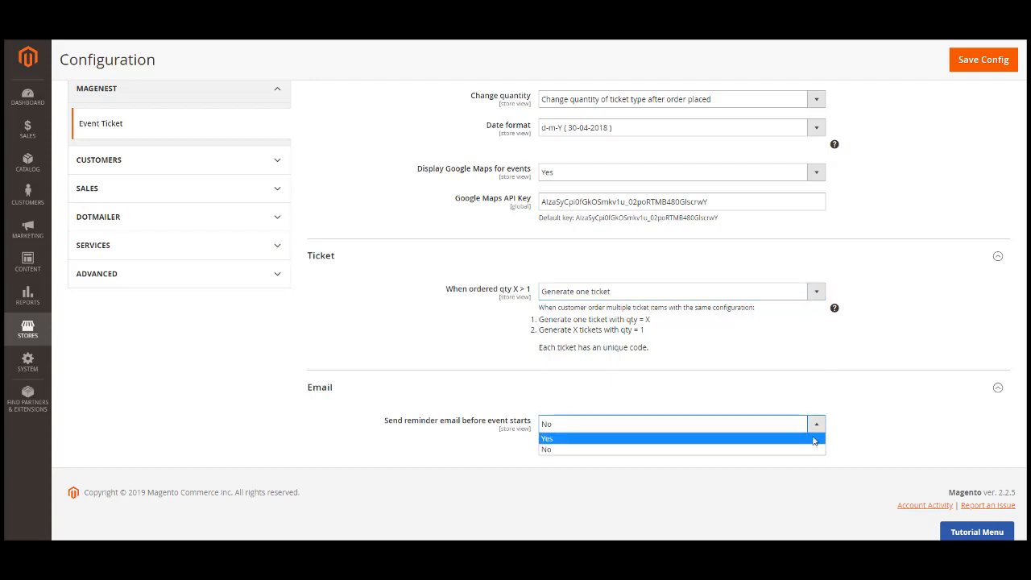
left_click(547, 439)
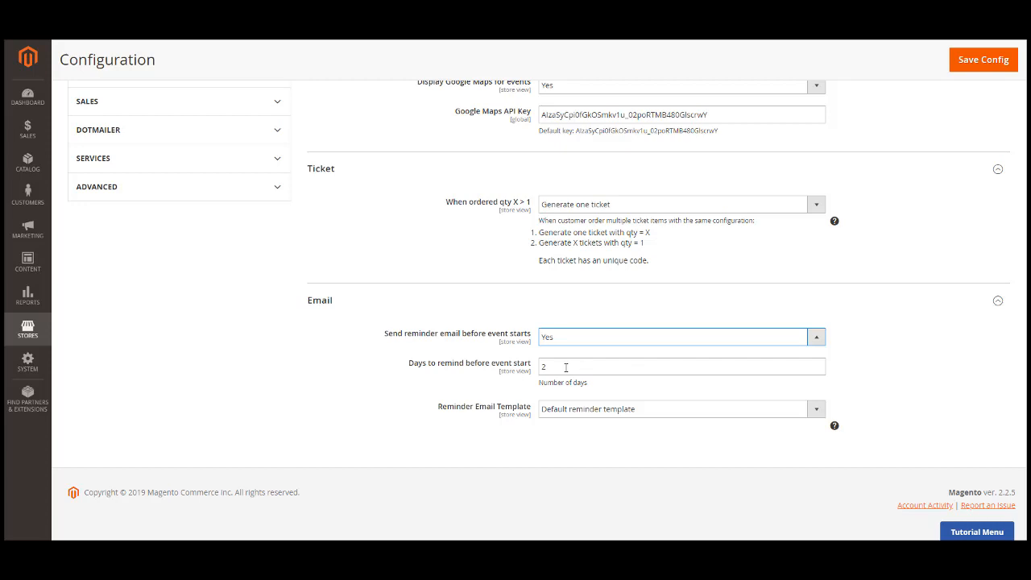
type("3")
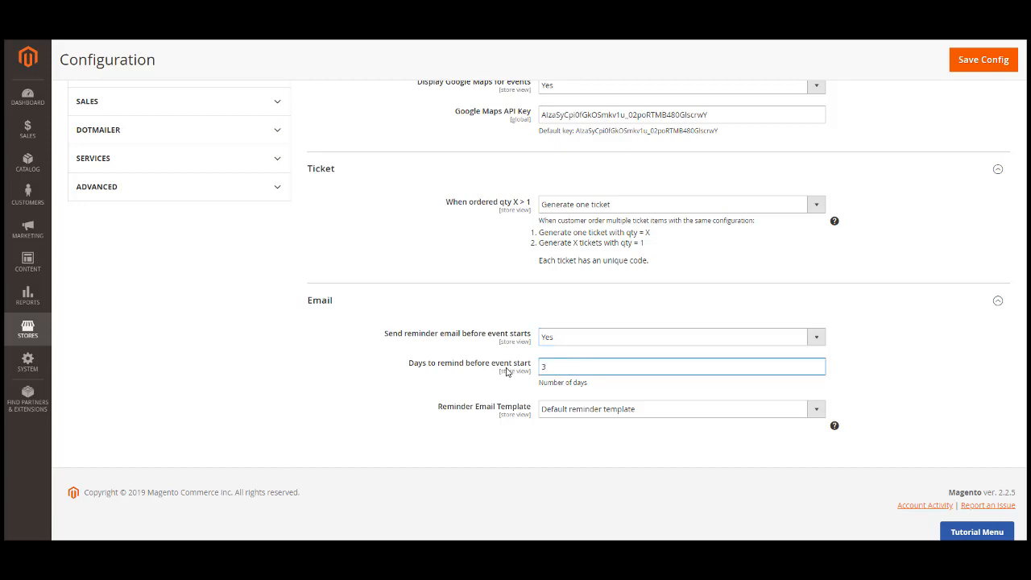
left_click(815, 409)
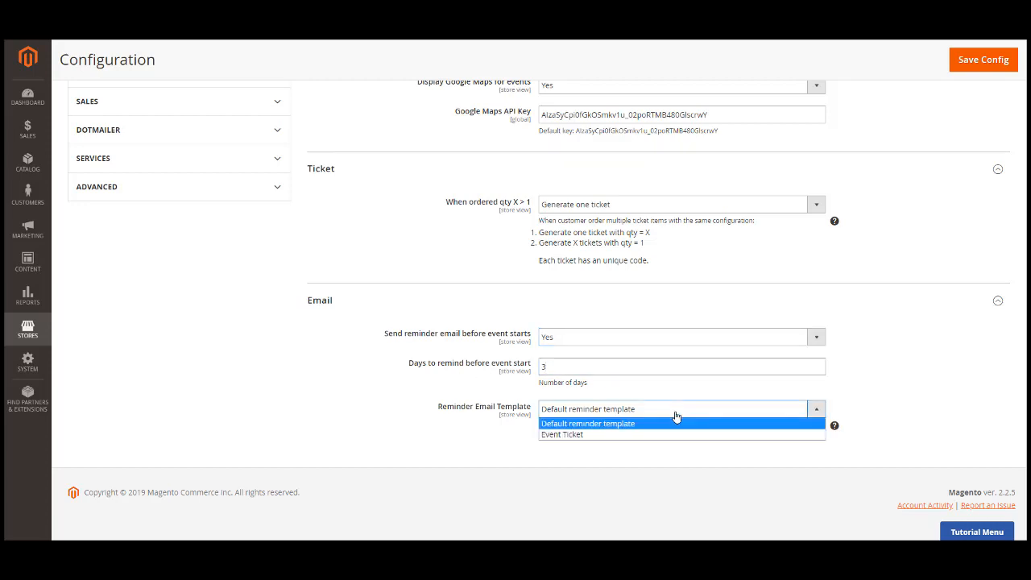
left_click(588, 422)
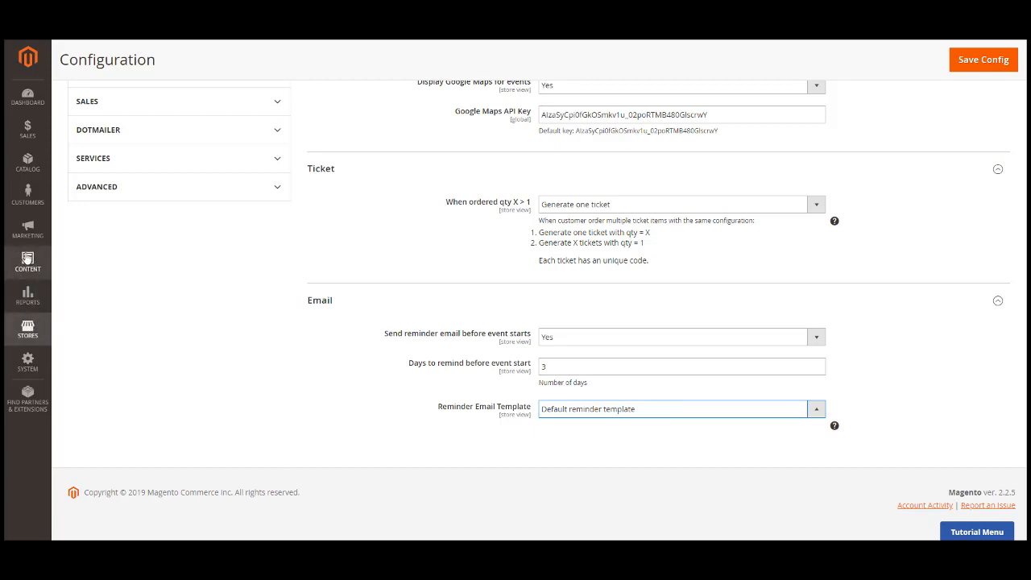
left_click(28, 228)
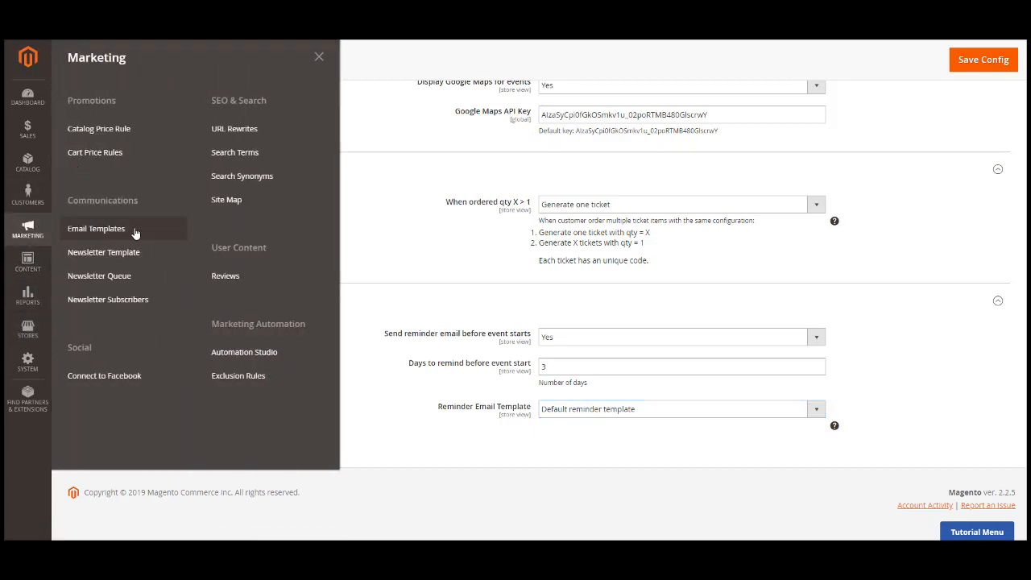
Step: From the products list, change The 1975 North American Tour price to 40.00
left_click(28, 161)
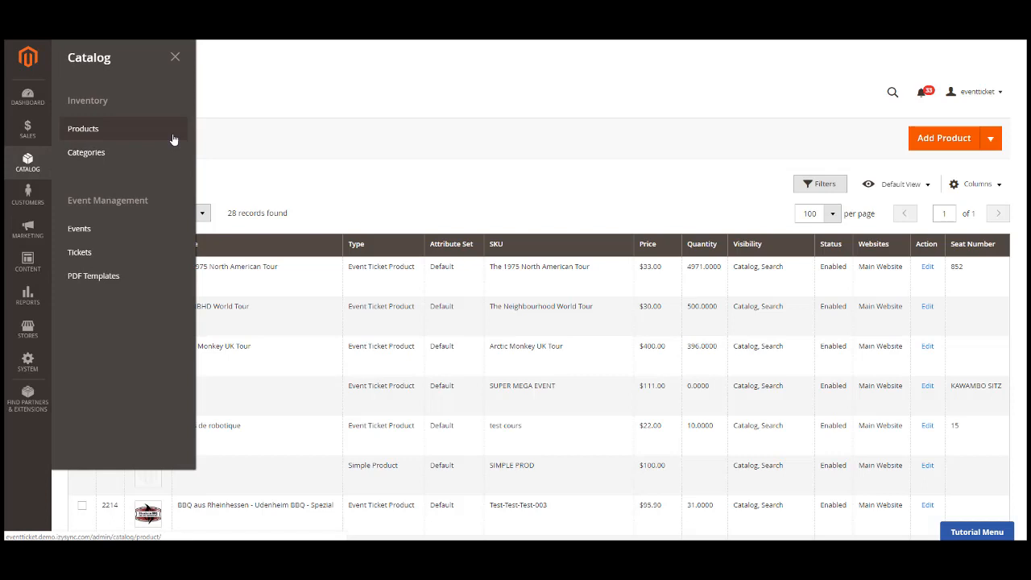
left_click(83, 129)
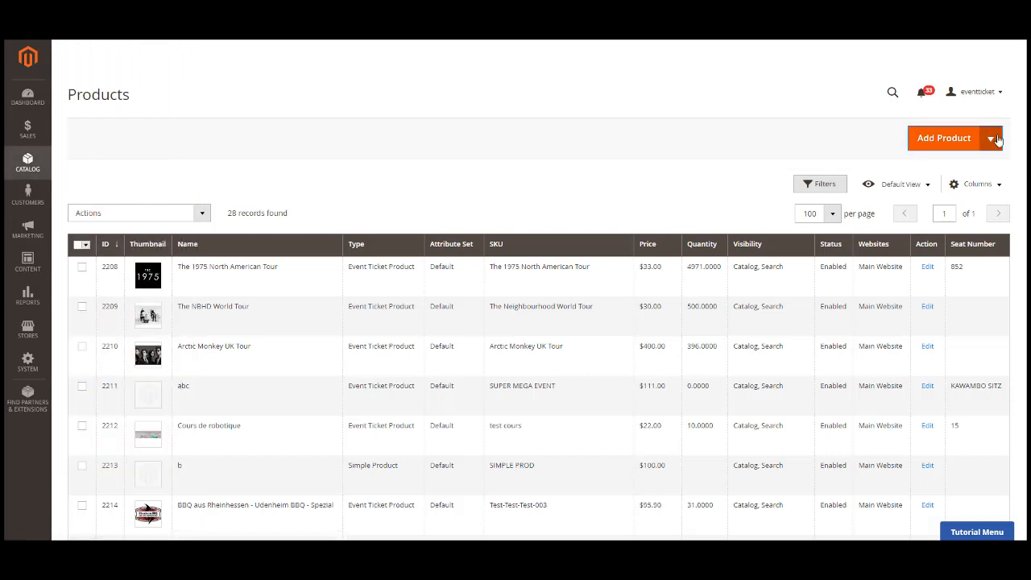
left_click(991, 139)
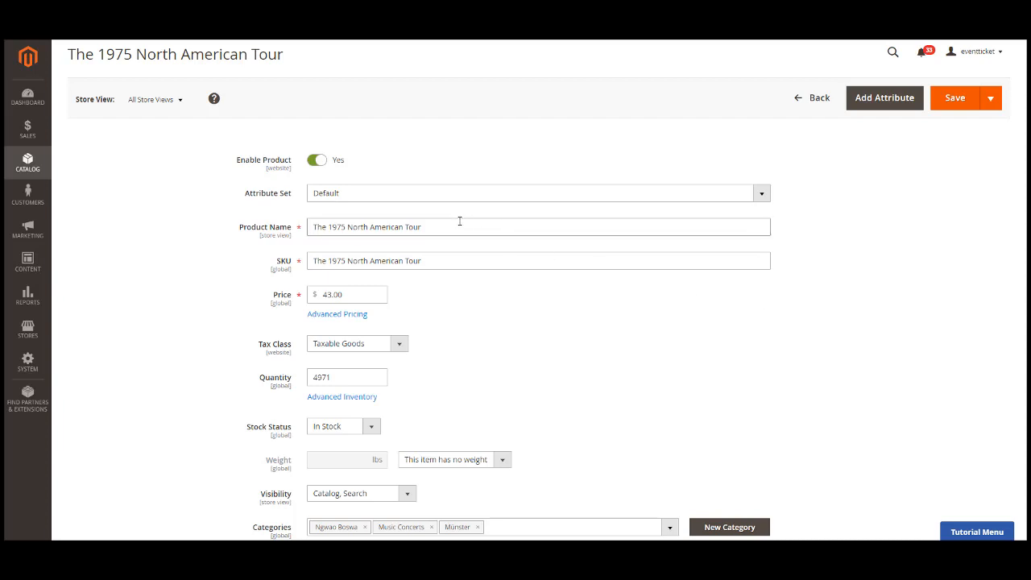
left_click(538, 261)
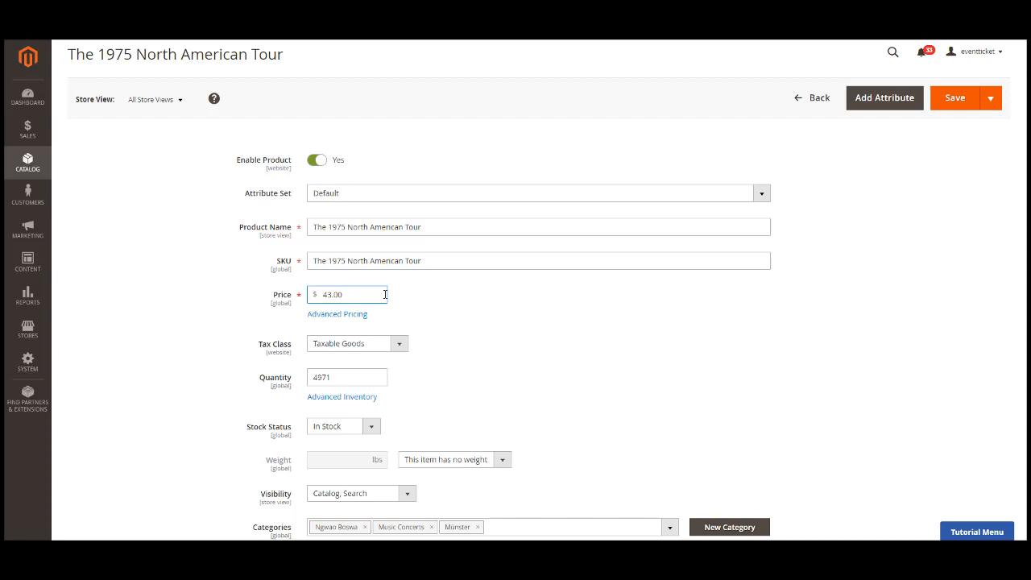
type("40.00")
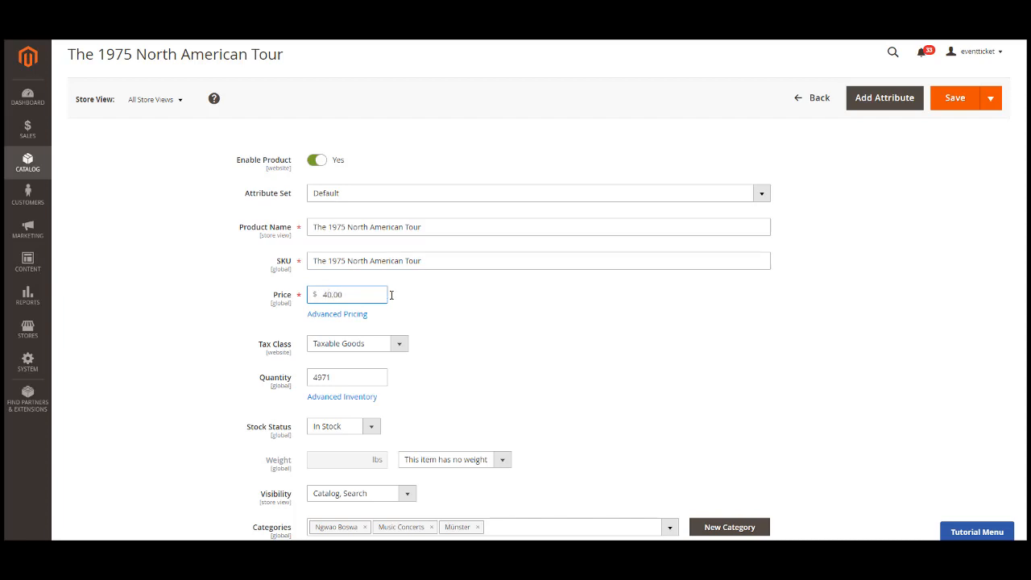
mouse_move(441, 328)
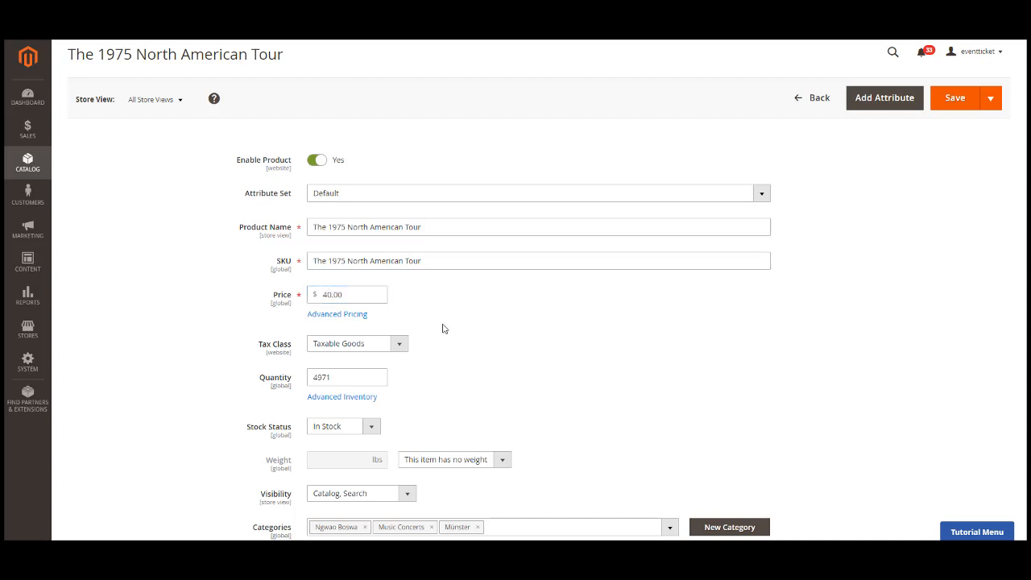
scroll("down", 3)
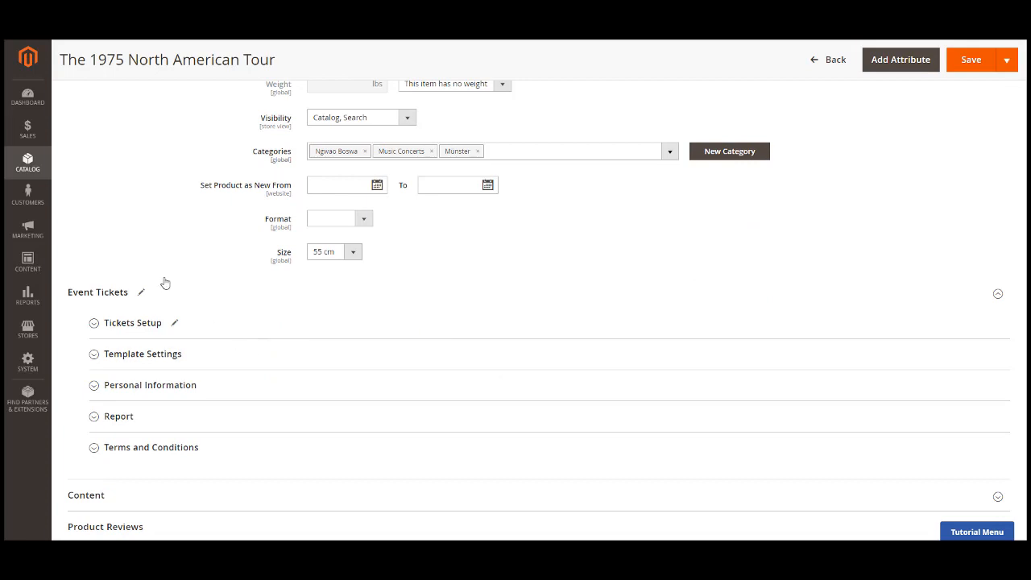
mouse_move(284, 344)
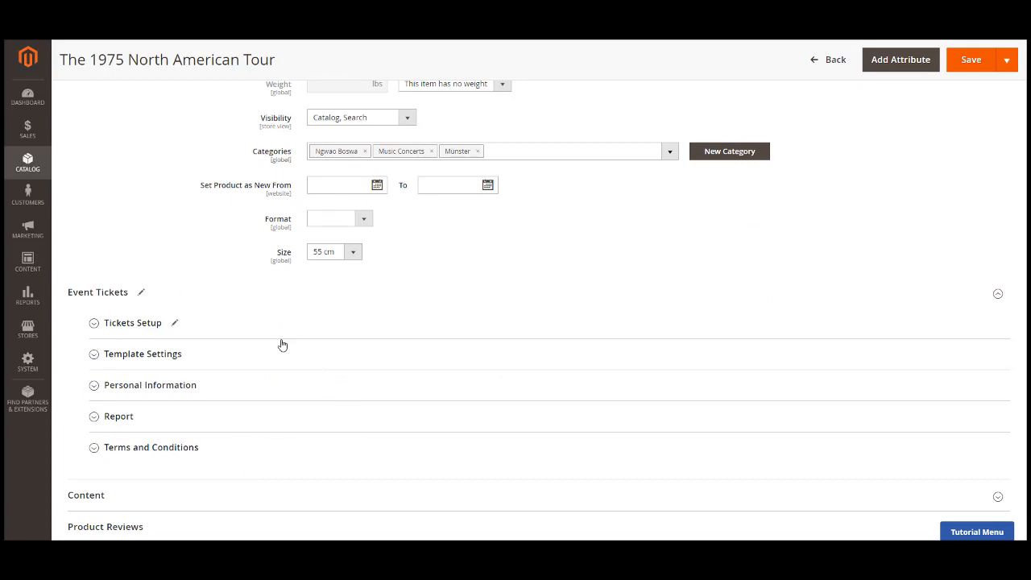
mouse_move(249, 330)
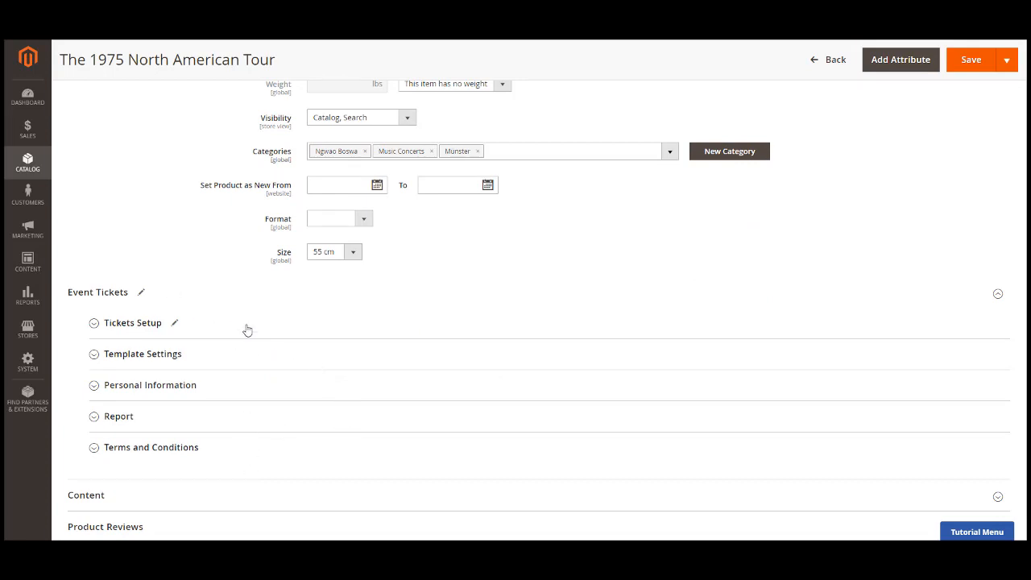
Step: In Tickets Setup, apply Locations/Schedules to all ticket options and review the SSE Arena Belfast schedule grid
left_click(133, 323)
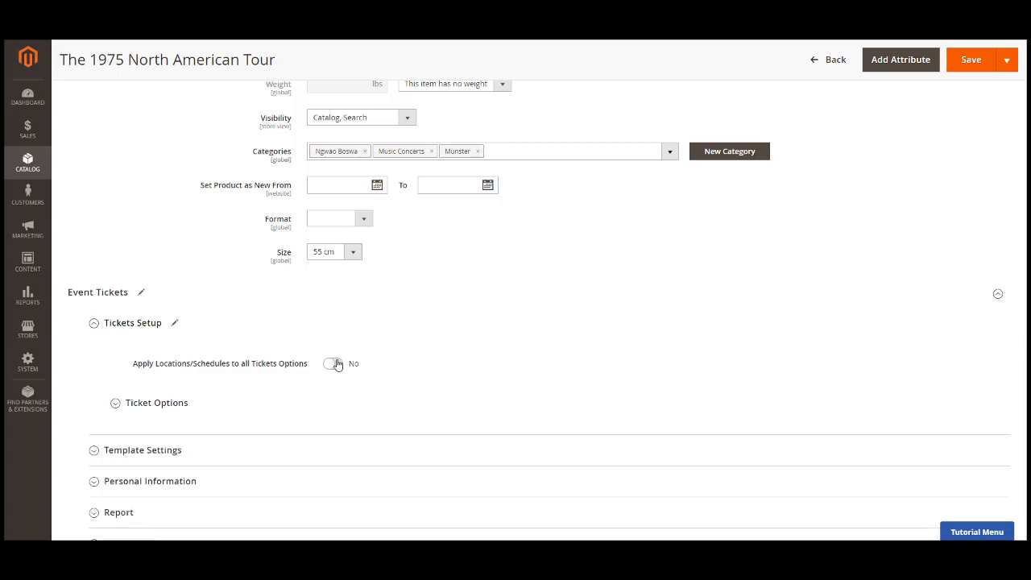
left_click(332, 364)
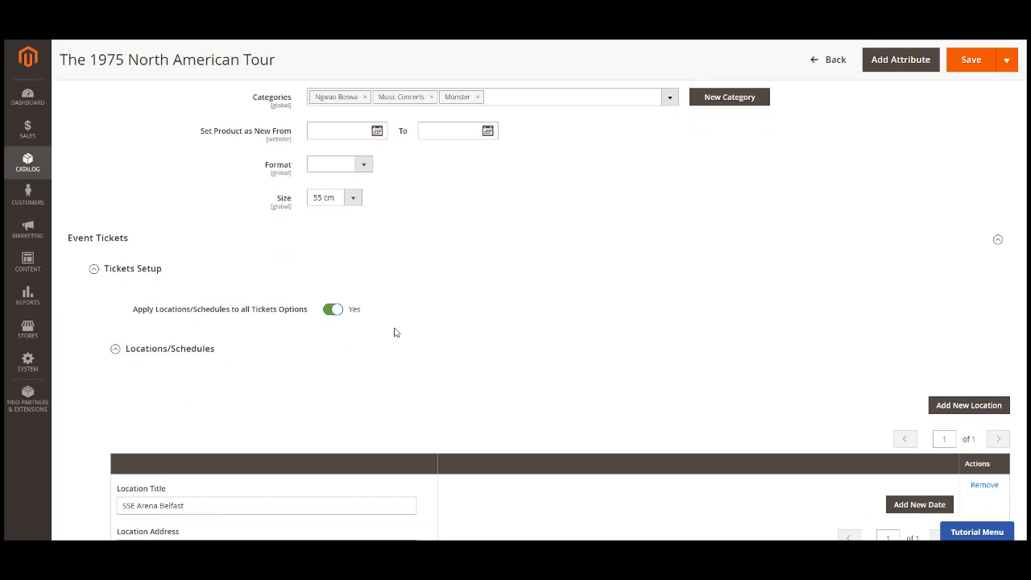
scroll("down", 3)
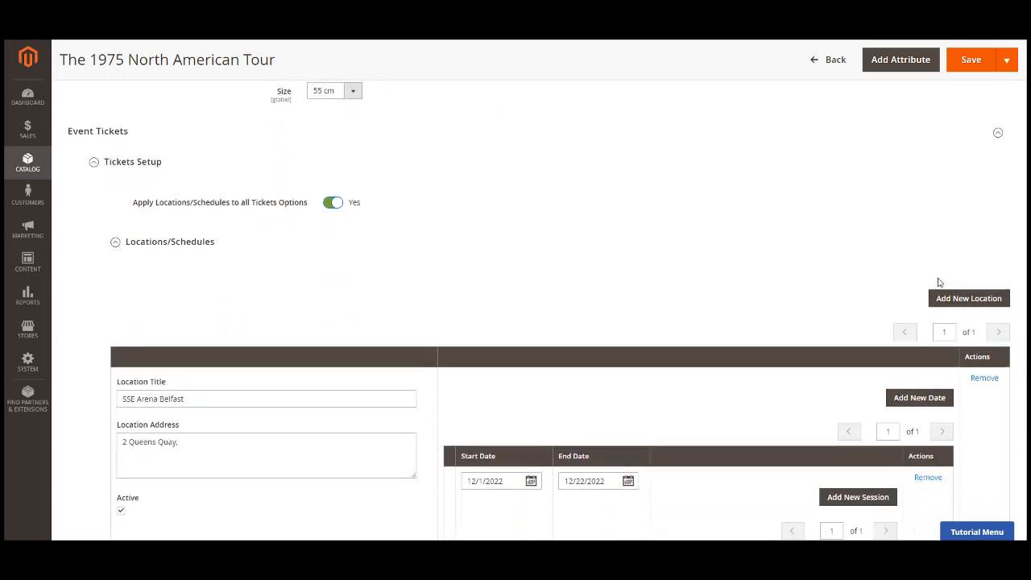
mouse_move(556, 277)
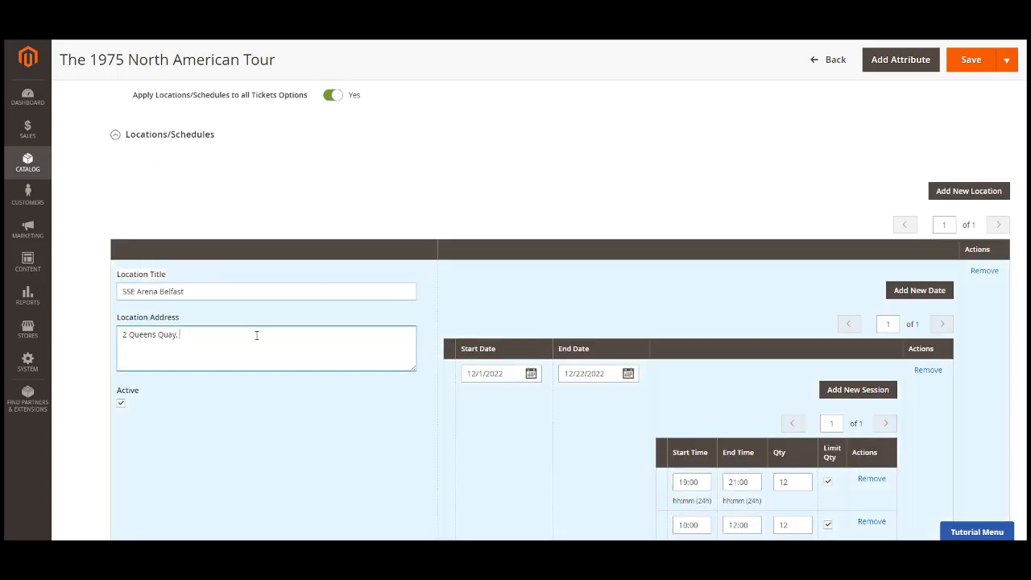
left_click(532, 213)
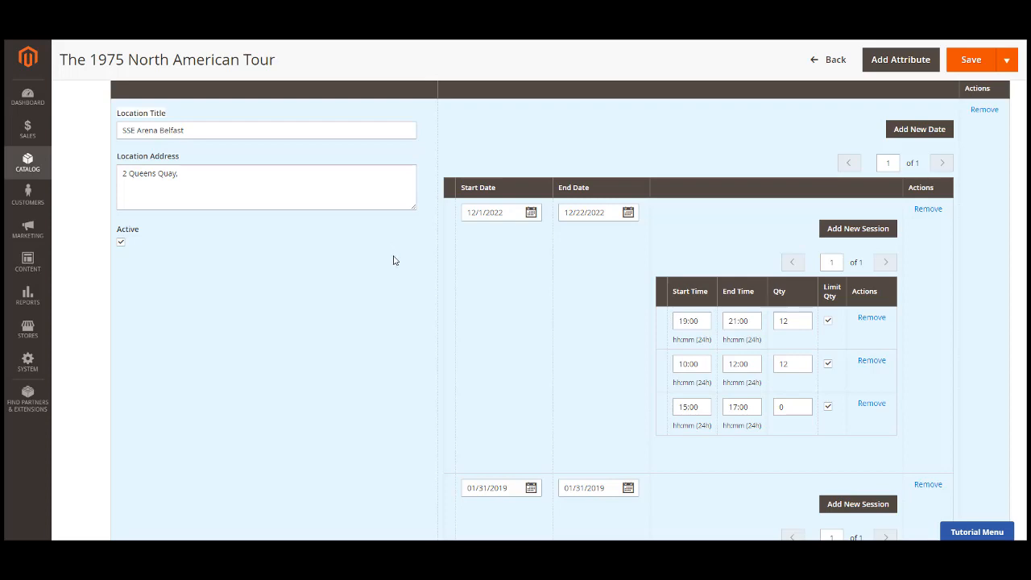
scroll("down", 3)
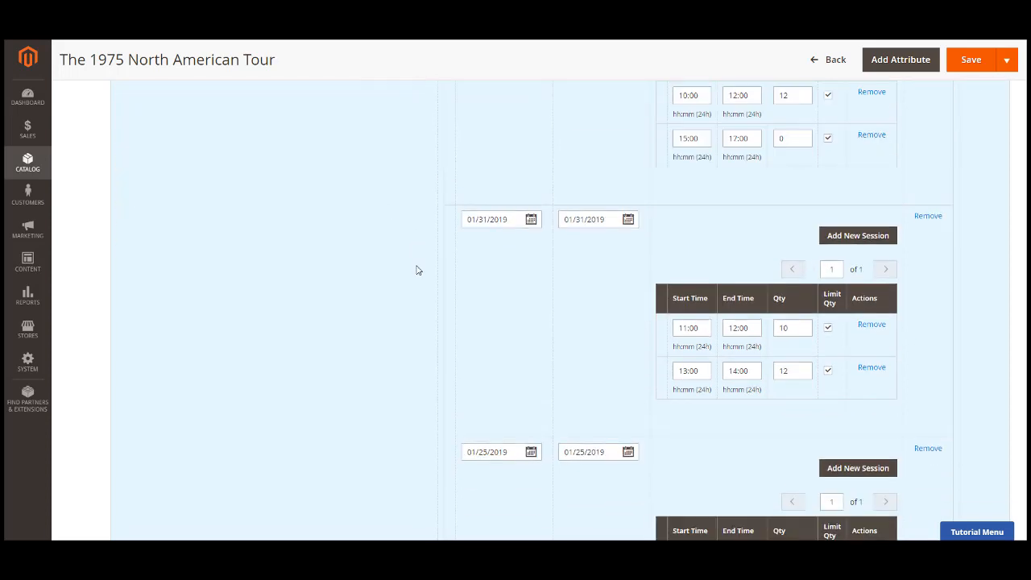
Step: Keep Checkbox input for the Seats option (Premium, VIP seats) and mark it Required
scroll("down", 3)
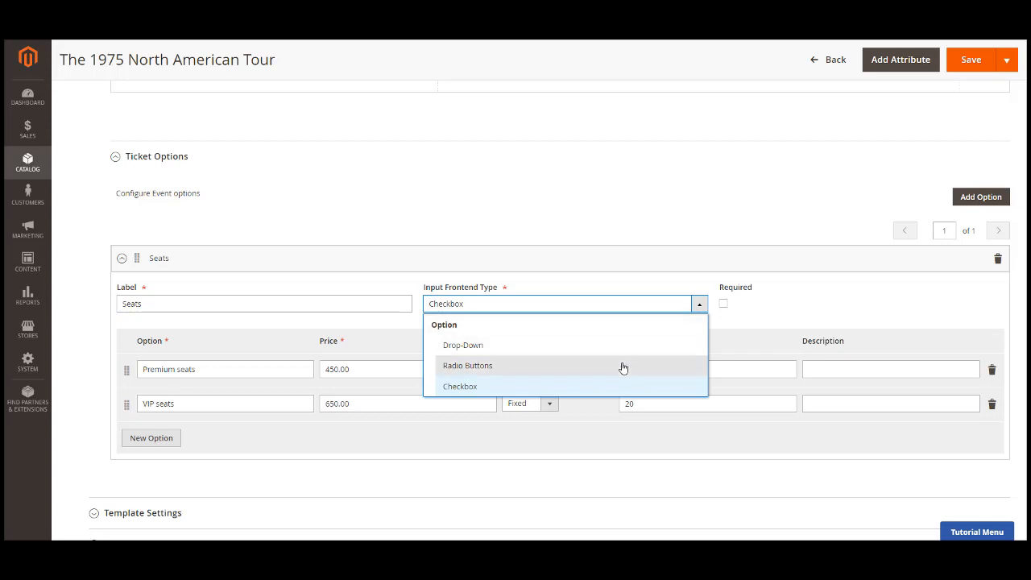
mouse_move(648, 307)
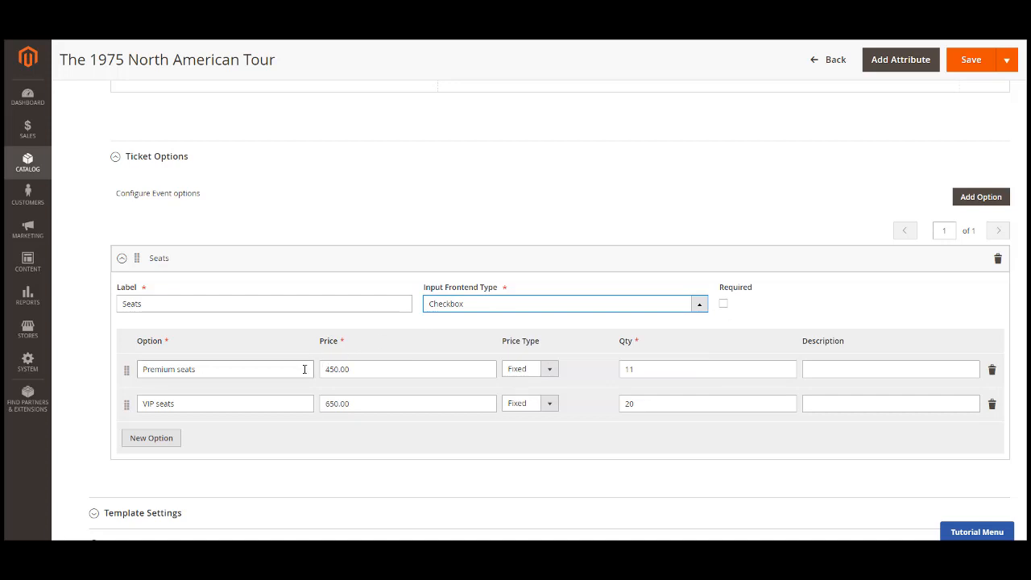
left_click(528, 367)
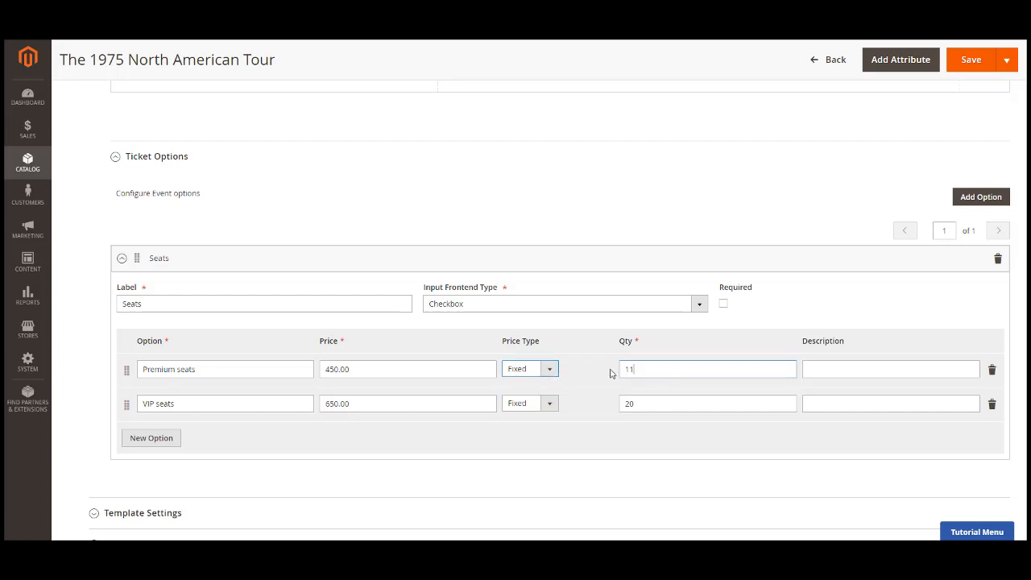
left_click(890, 369)
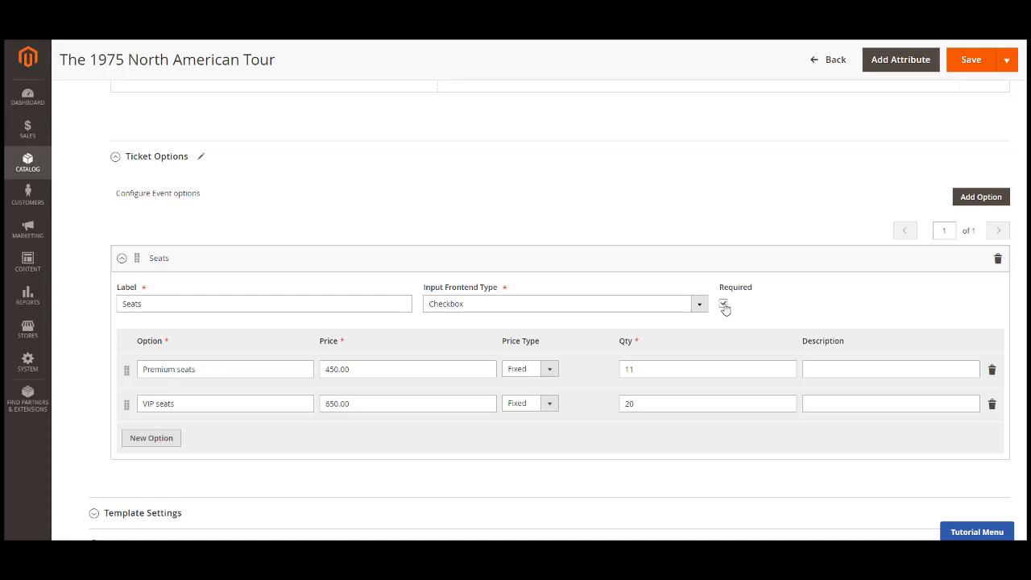
left_click(722, 303)
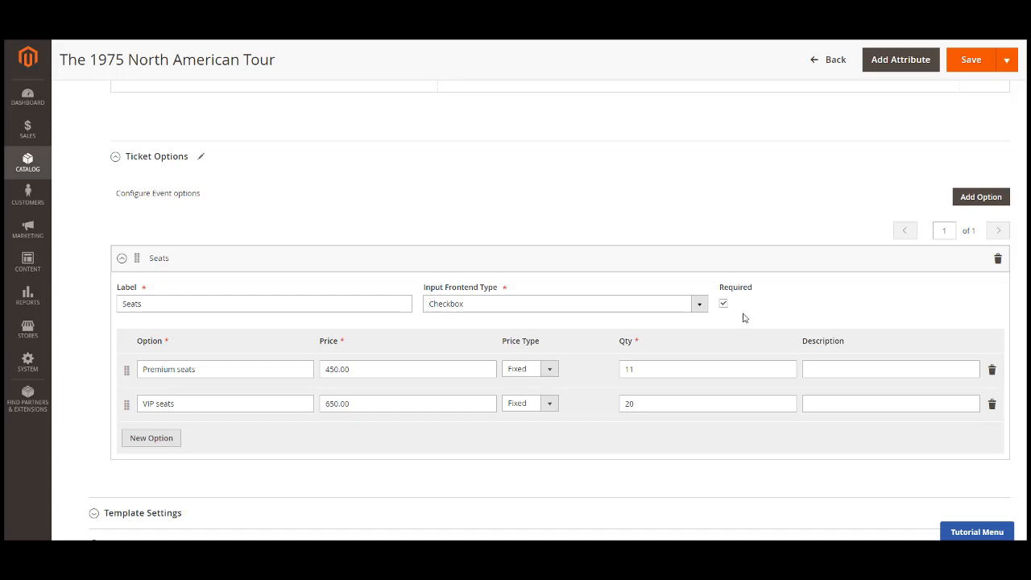
scroll("down", 3)
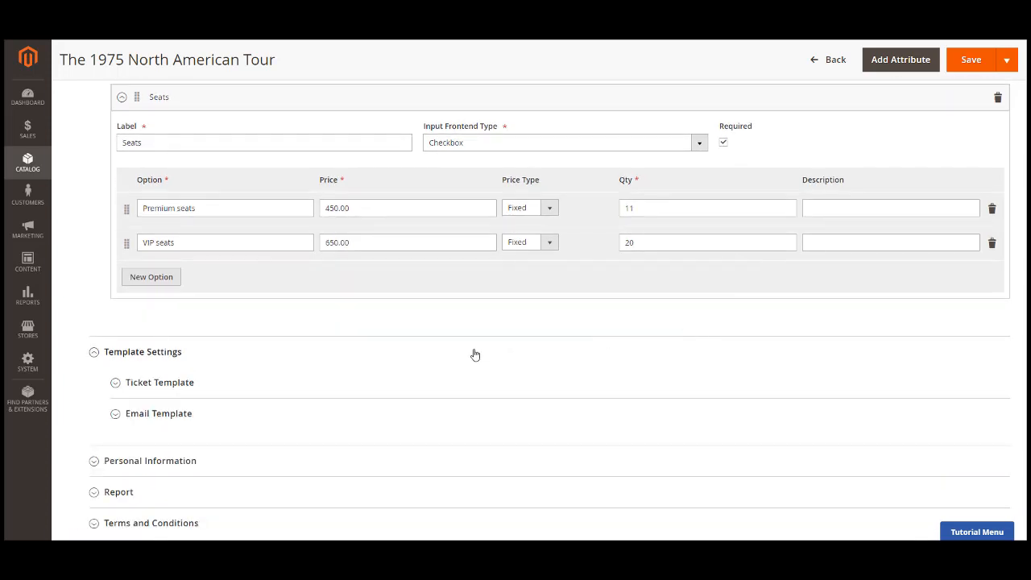
Step: Expand Ticket Template, toggle Use Custom Template off and back on, reaching the 600 by 600 page size fields
scroll("down", 3)
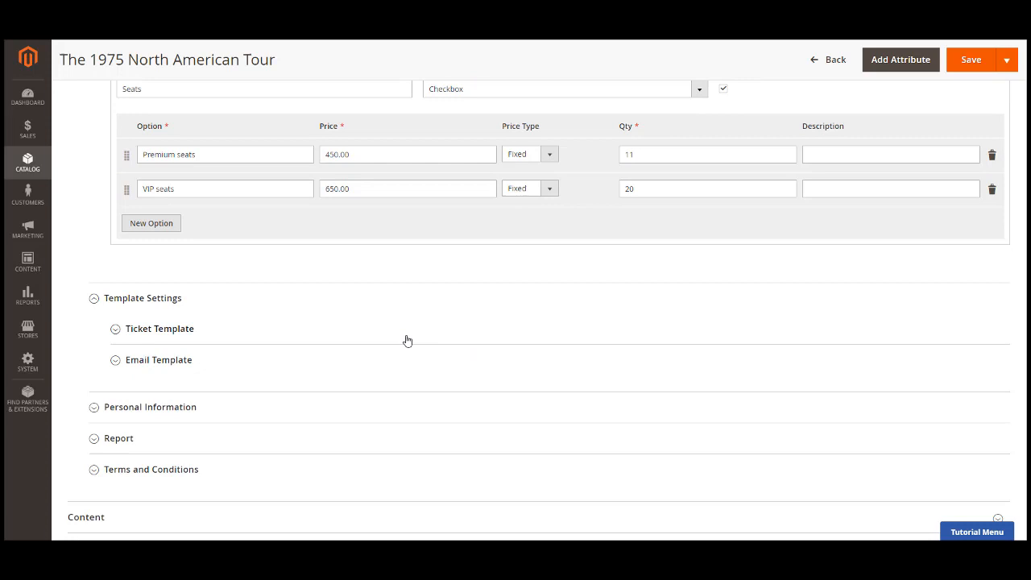
mouse_move(347, 342)
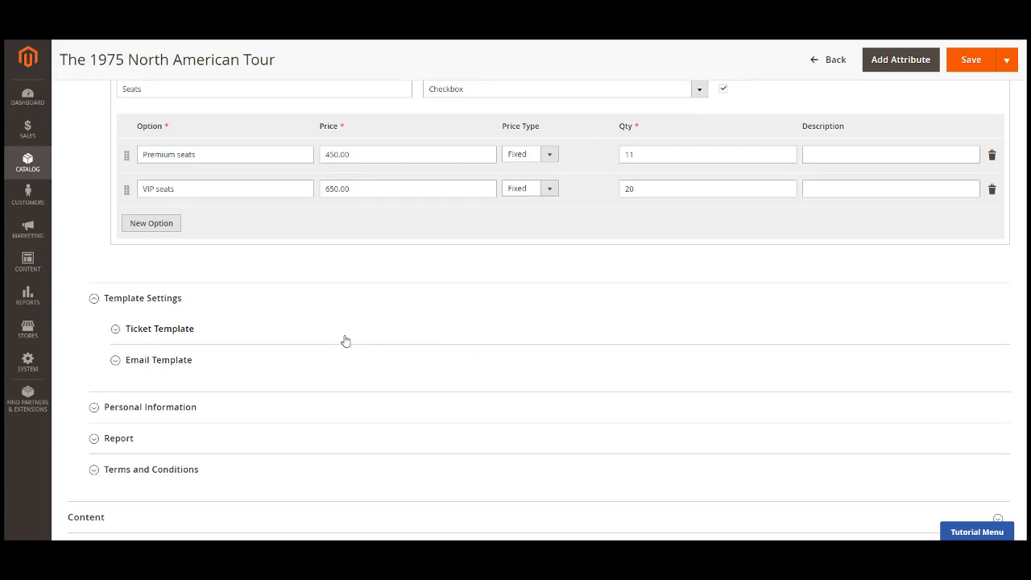
left_click(159, 329)
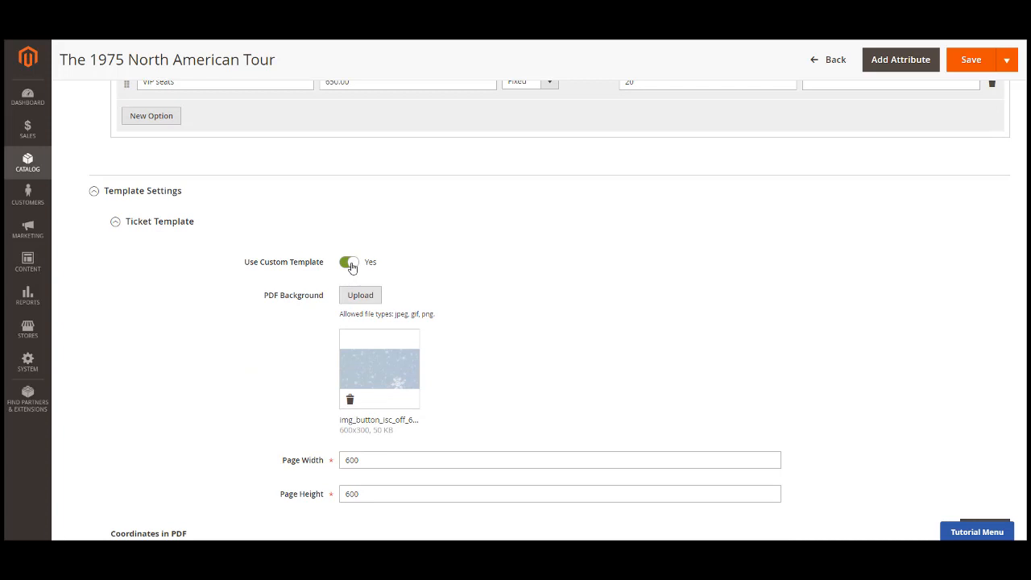
left_click(348, 261)
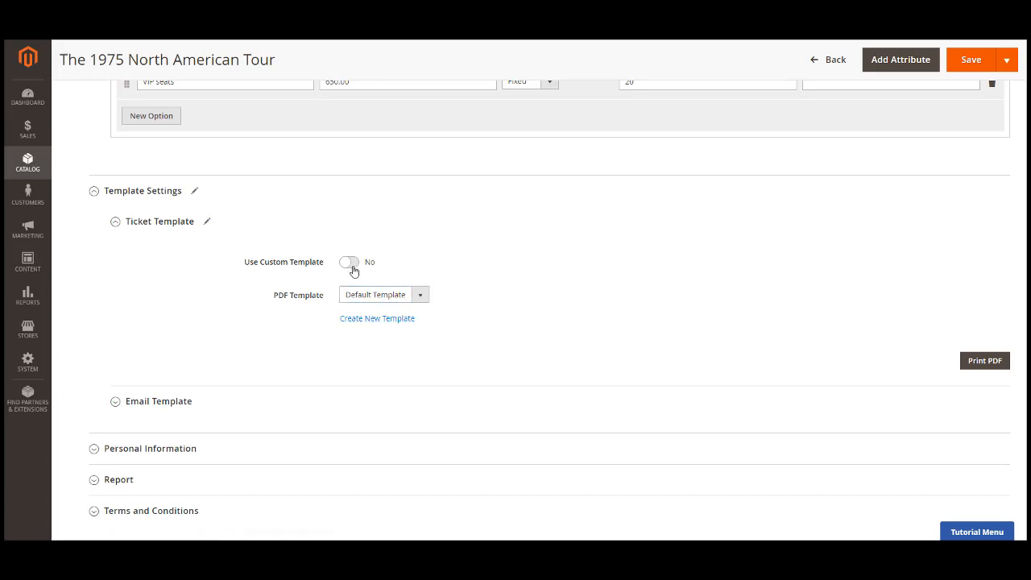
left_click(348, 261)
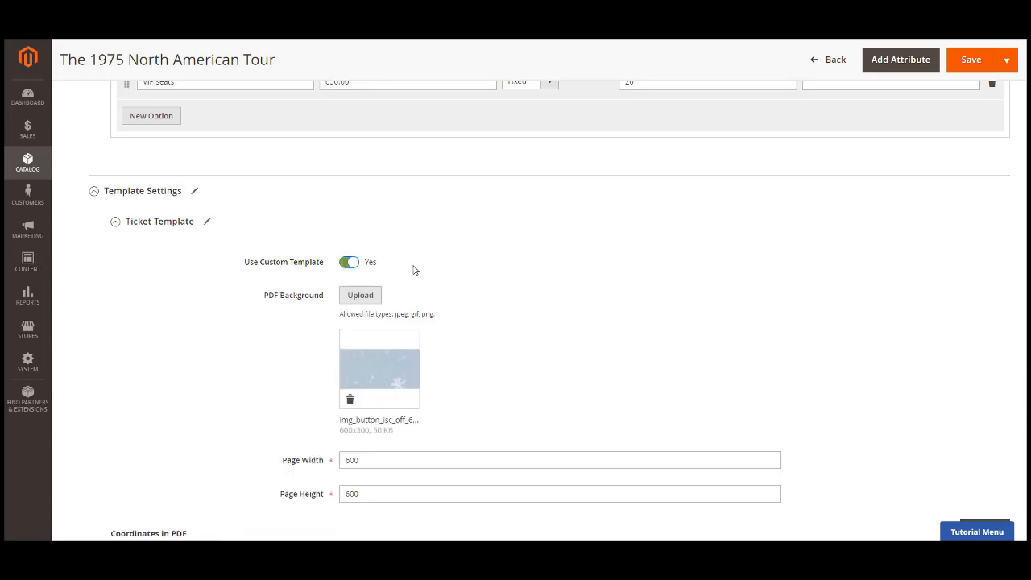
scroll("down", 3)
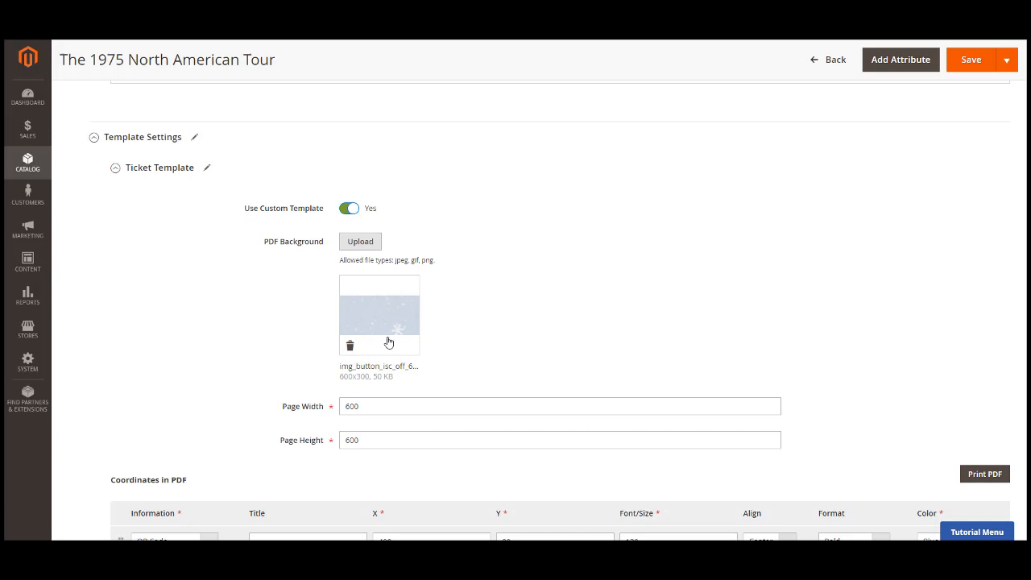
mouse_move(406, 322)
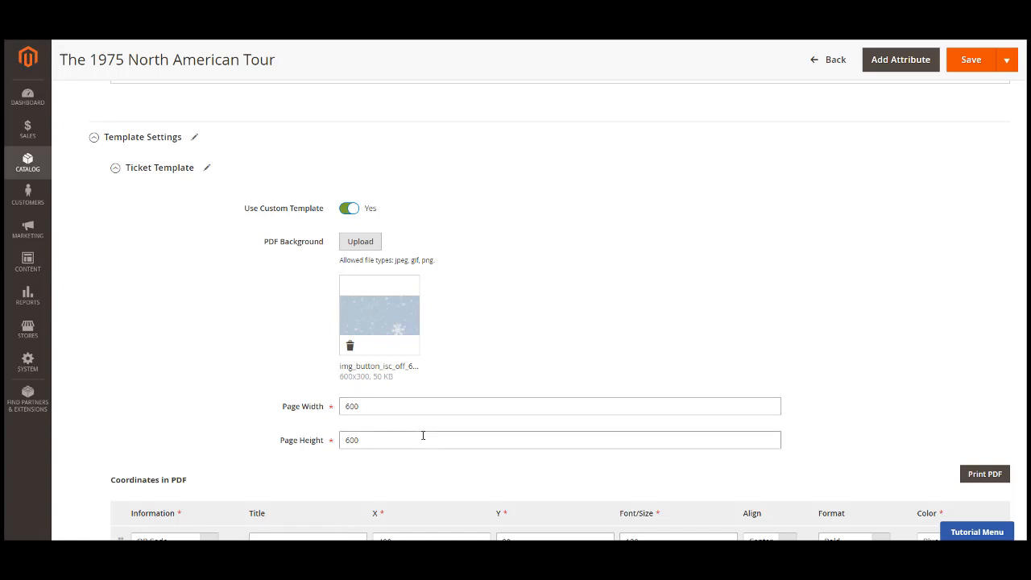
scroll("down", 3)
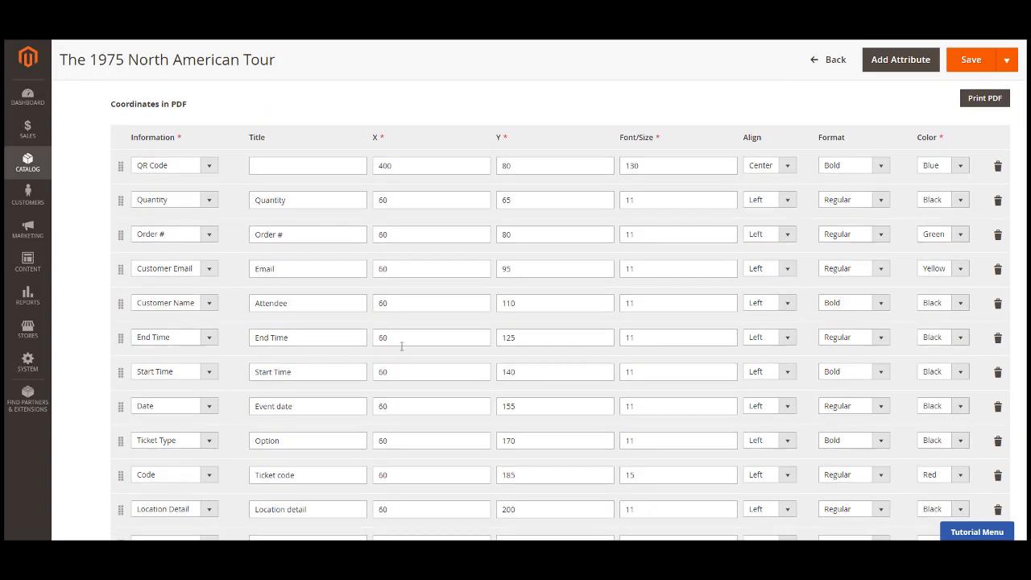
left_click(210, 165)
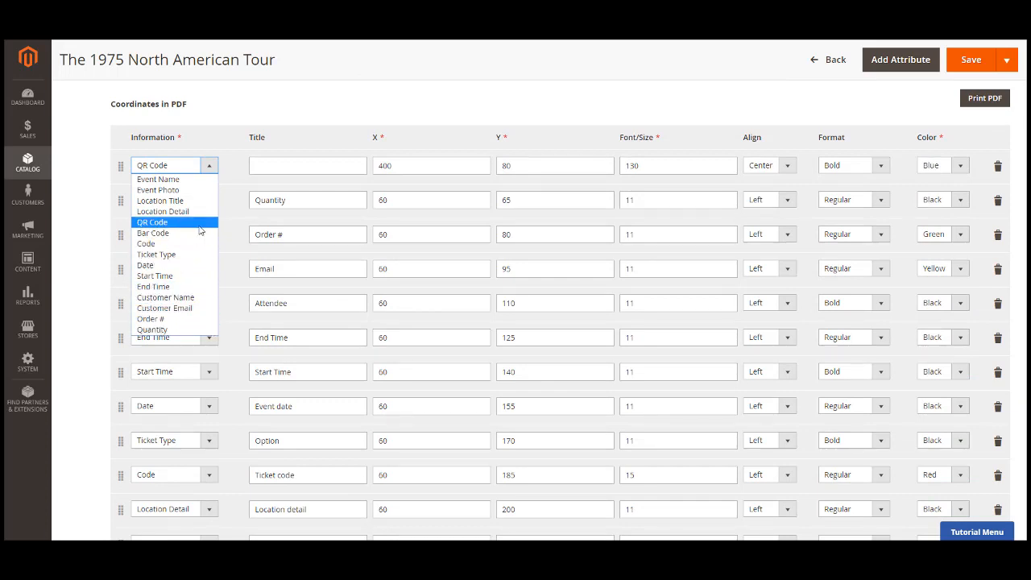
left_click(151, 222)
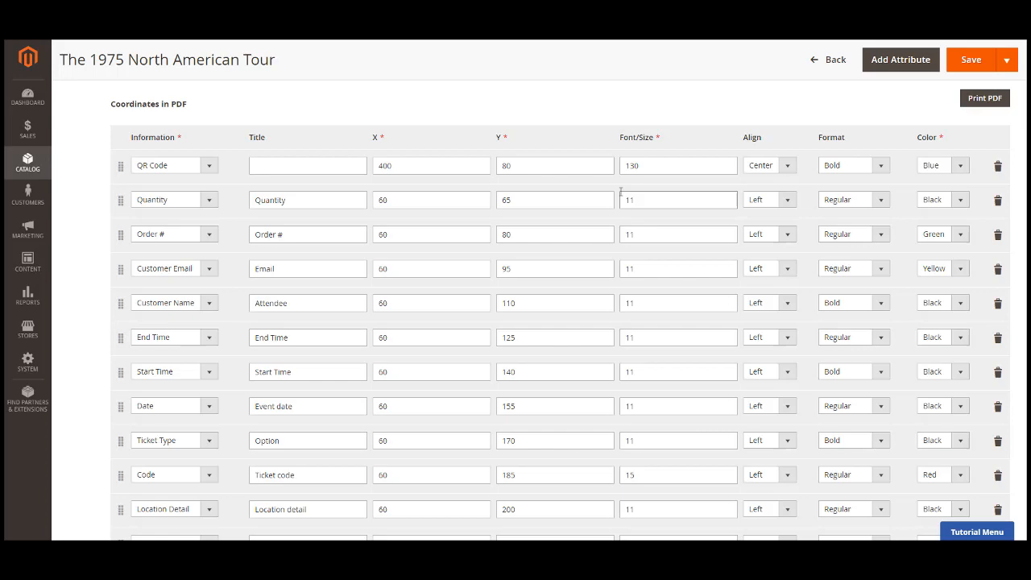
scroll("down", 3)
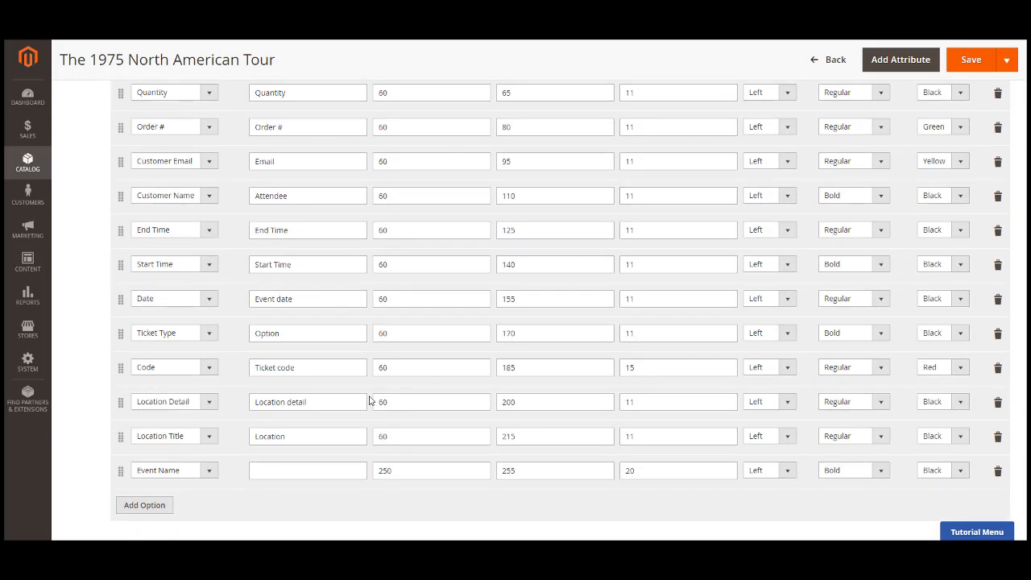
mouse_move(251, 471)
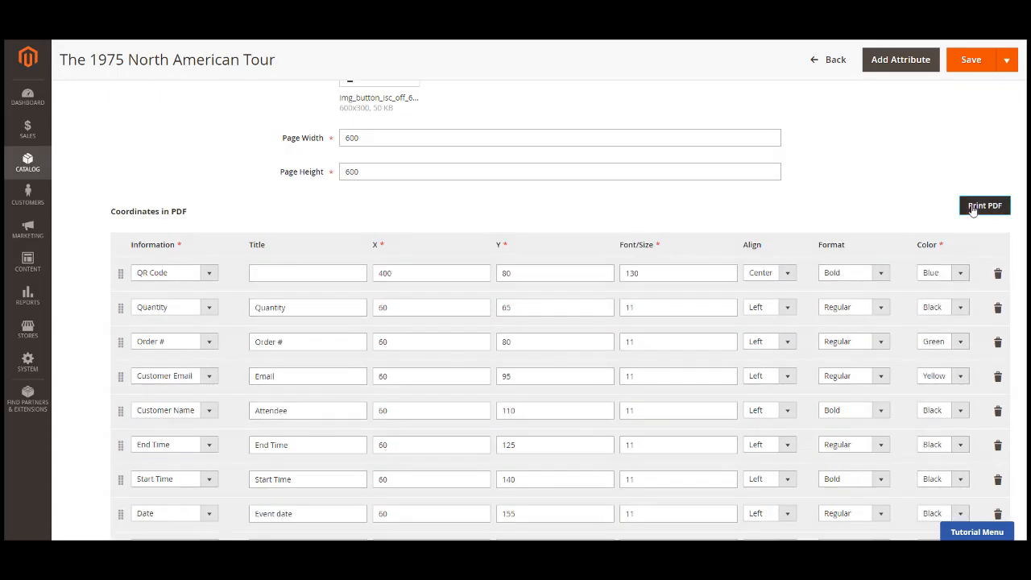
left_click(985, 206)
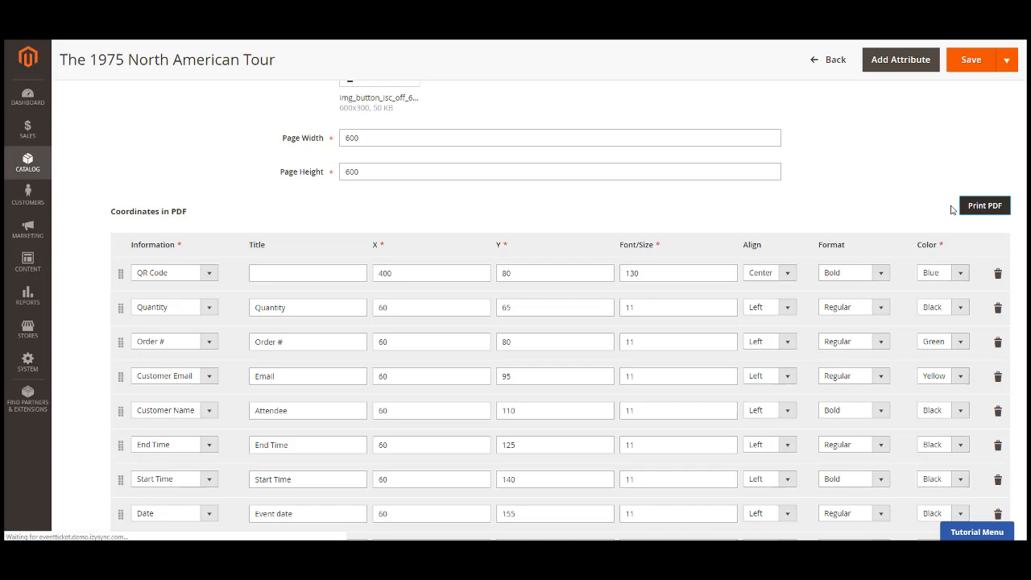
left_click(984, 206)
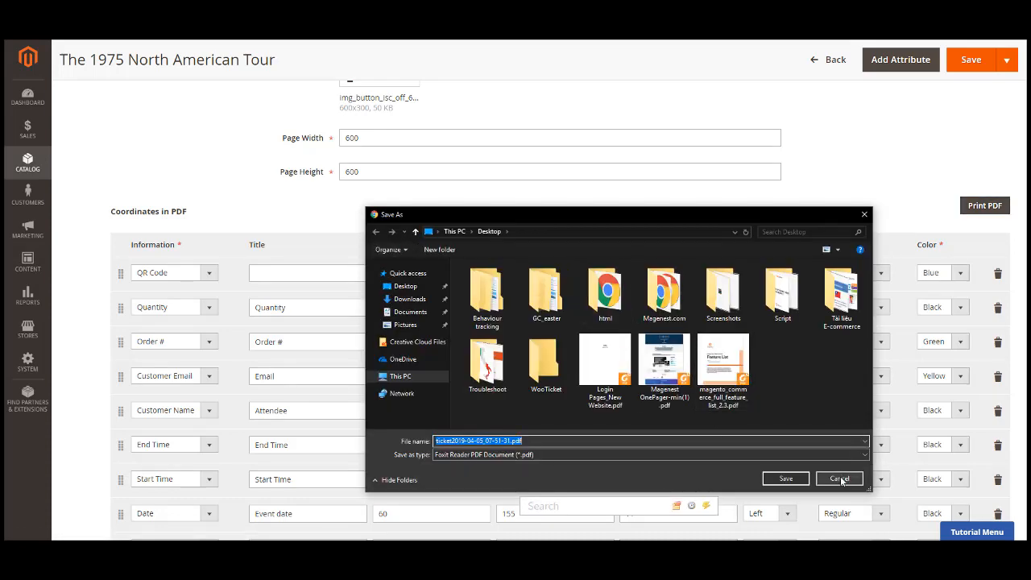
left_click(837, 479)
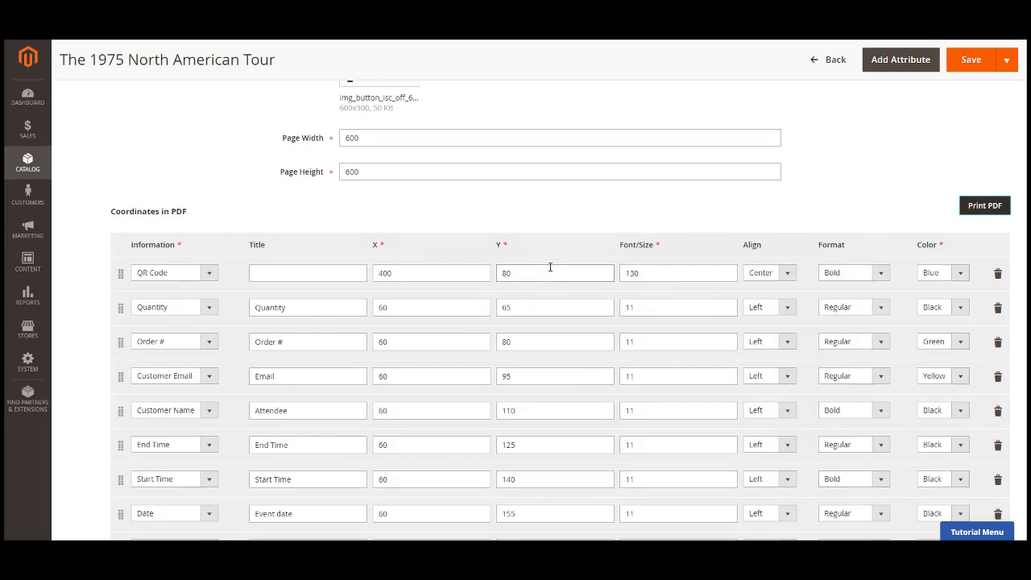
scroll("down", 3)
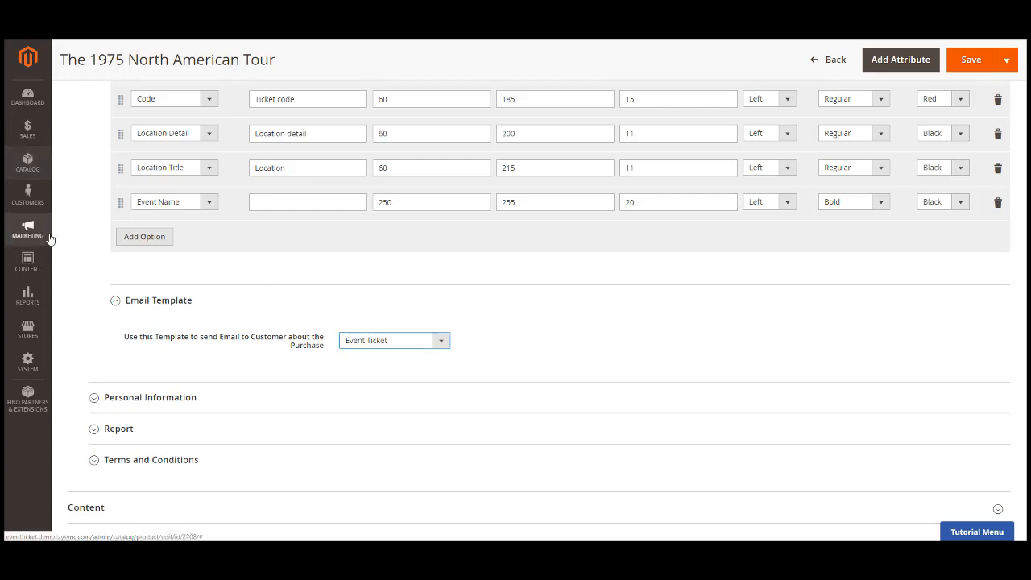
Step: Expand Personal Information, try customer entry Yes with Required, then leave it at No
left_click(27, 229)
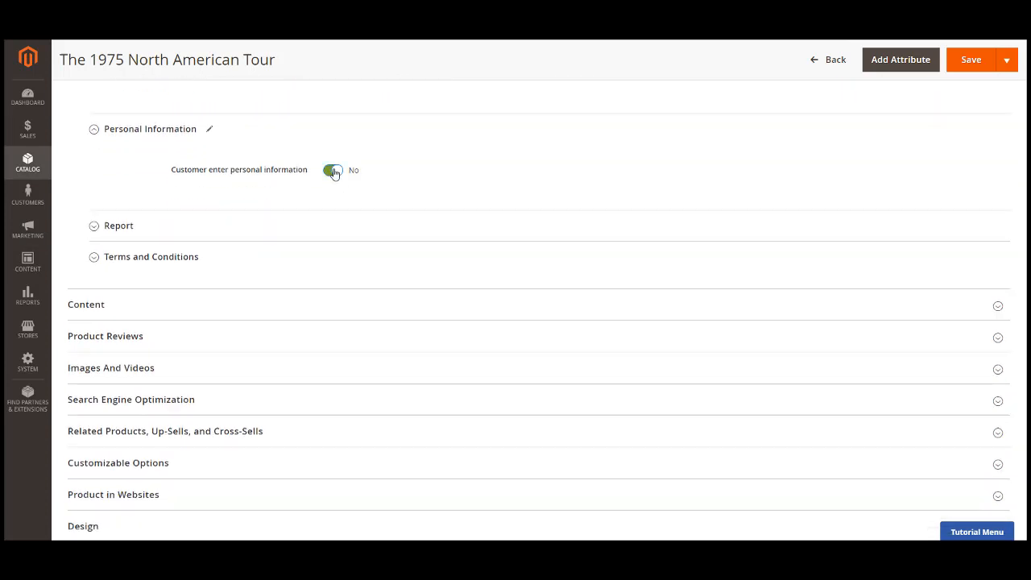
left_click(333, 171)
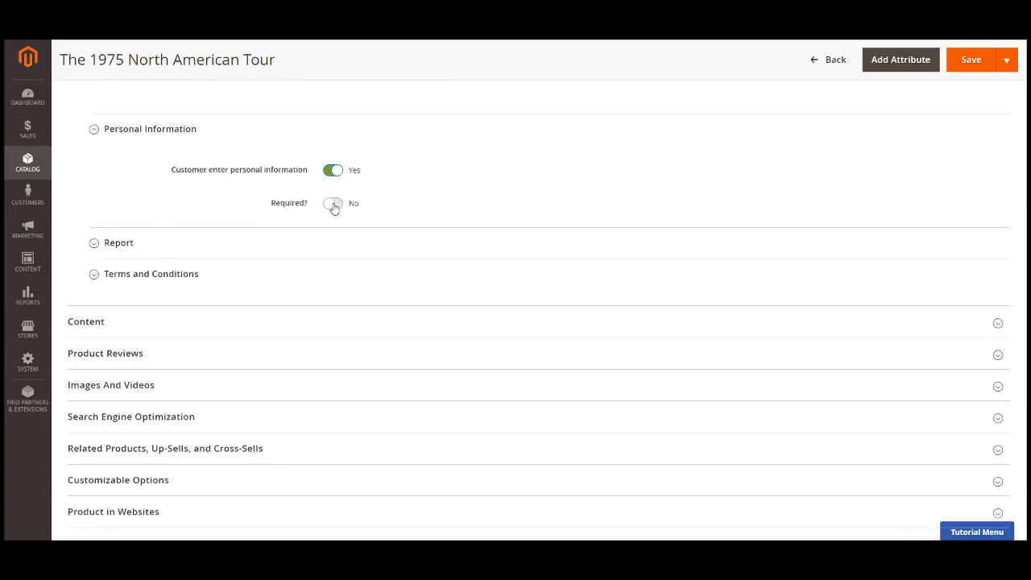
left_click(332, 203)
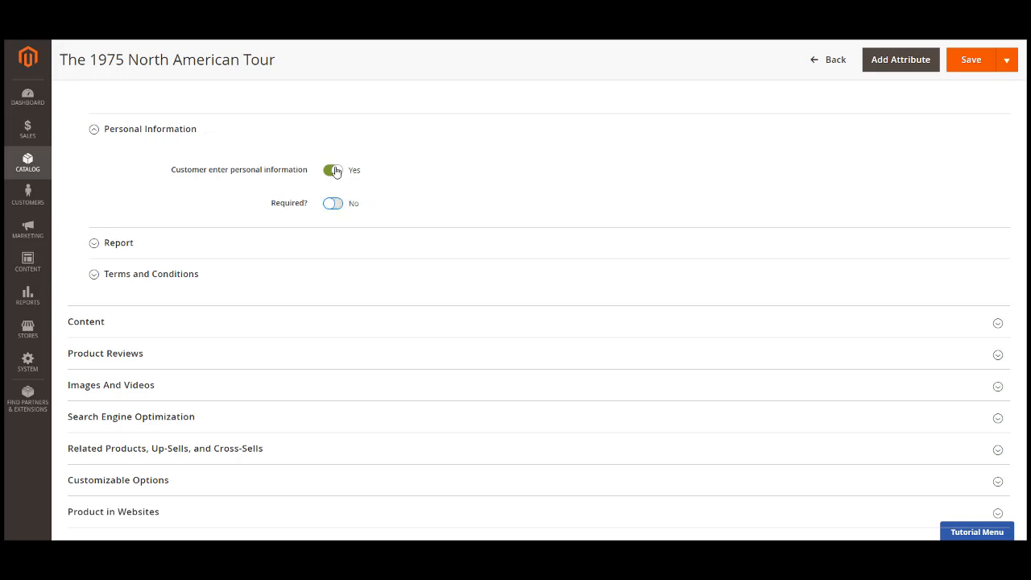
left_click(332, 171)
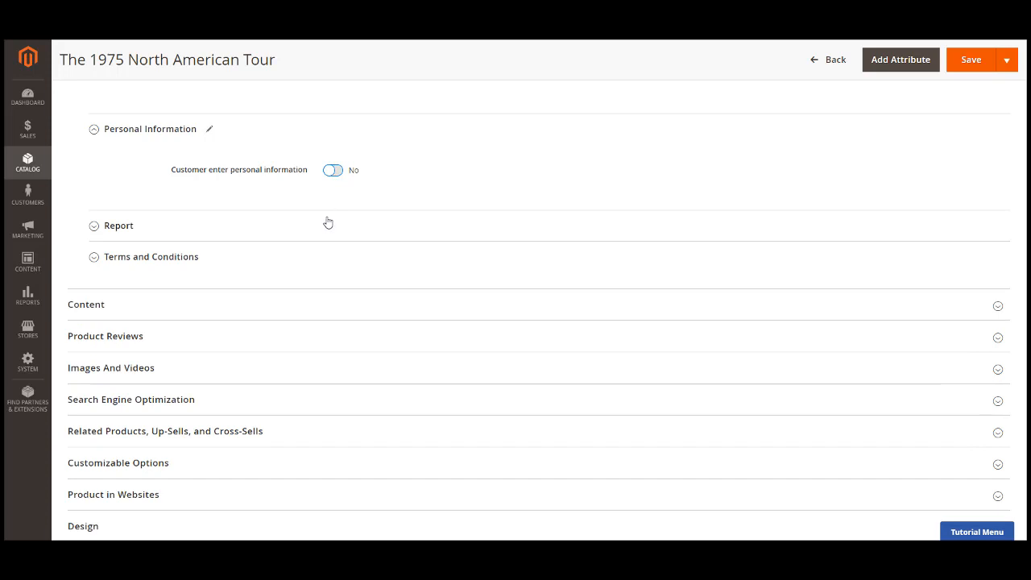
Step: Expand Report and review the ticket sales Summary and Purchased Tickets grids
left_click(119, 225)
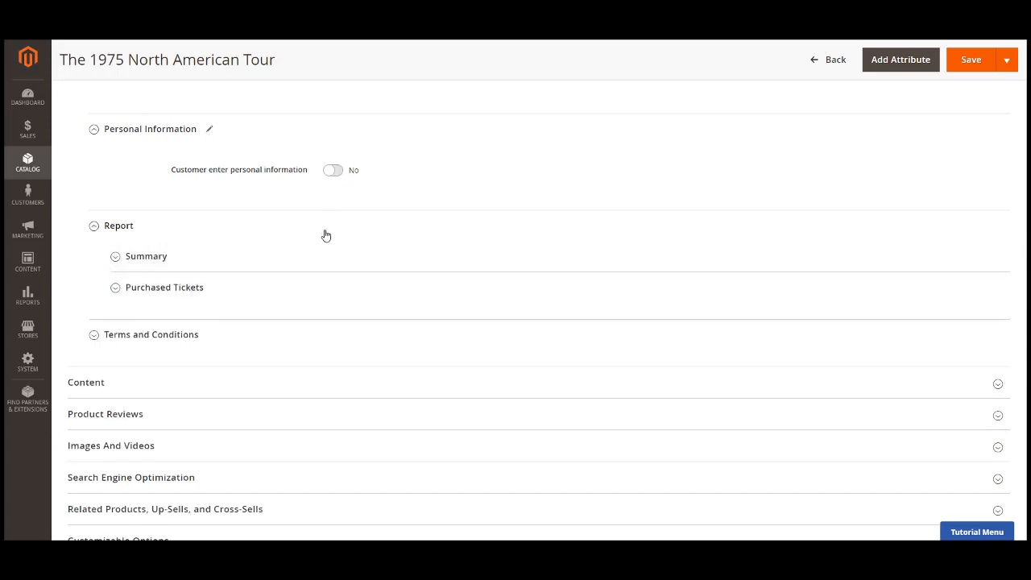
left_click(145, 256)
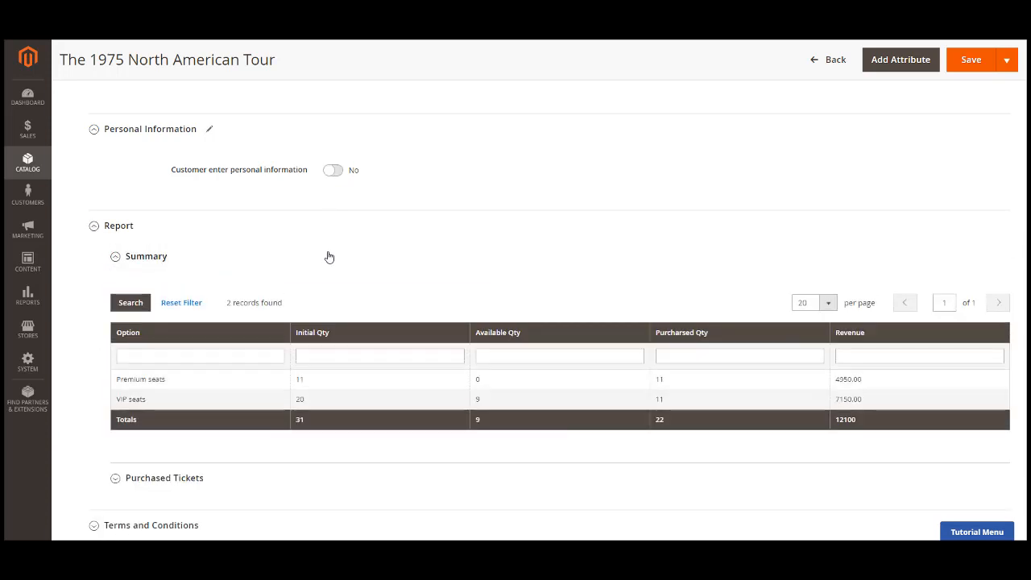
scroll("down", 3)
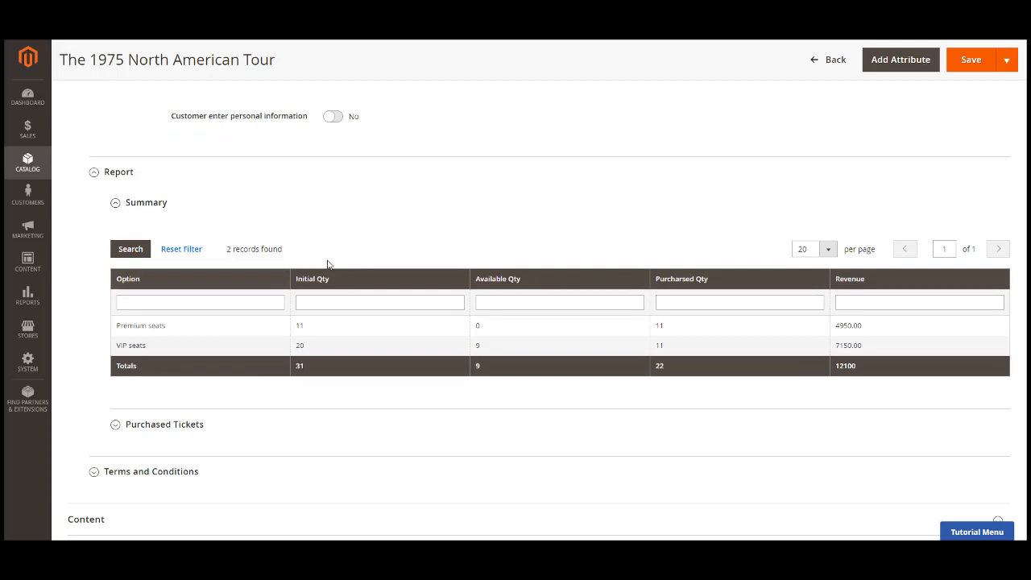
mouse_move(719, 270)
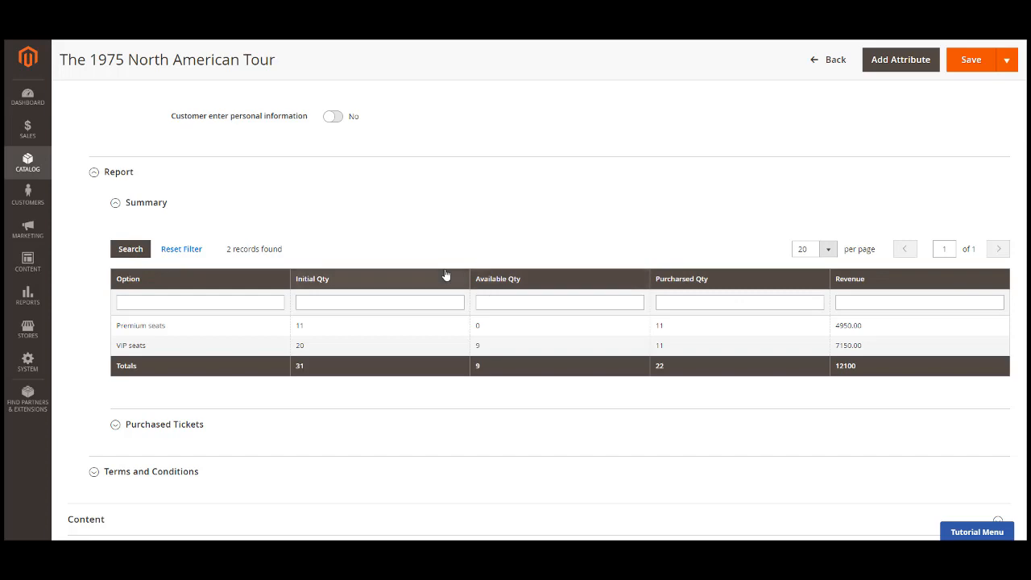
mouse_move(644, 295)
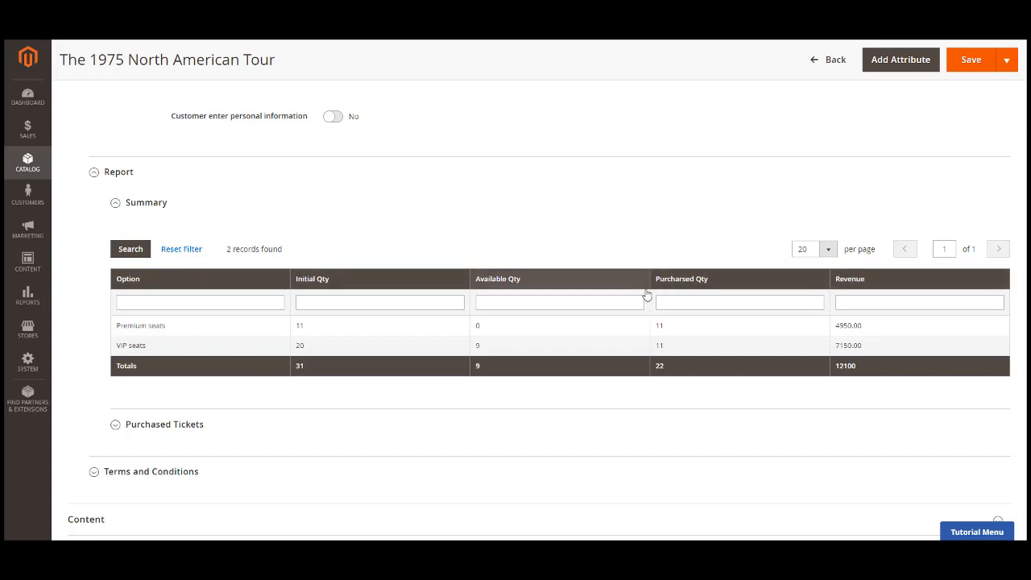
left_click(116, 424)
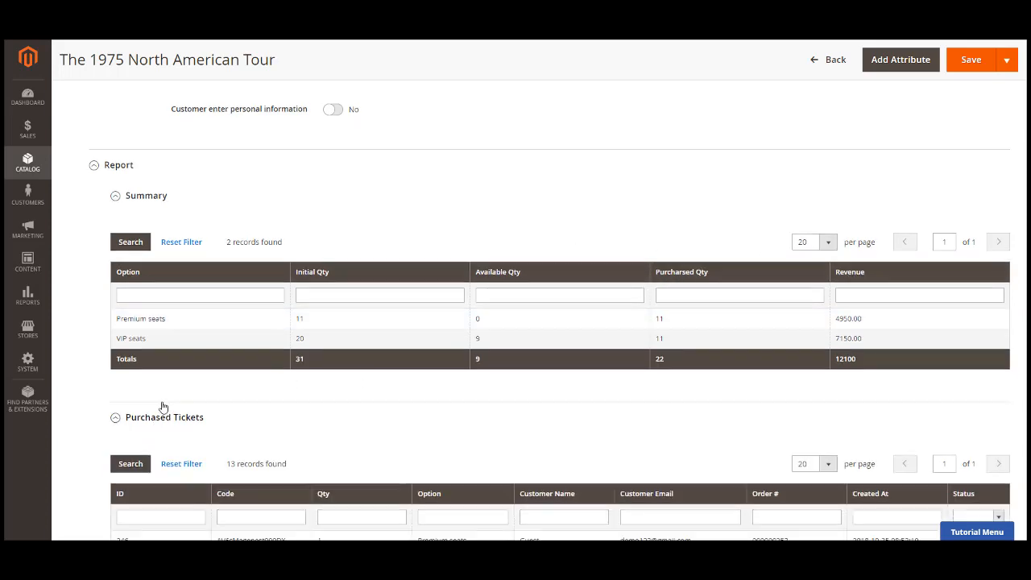
scroll("down", 3)
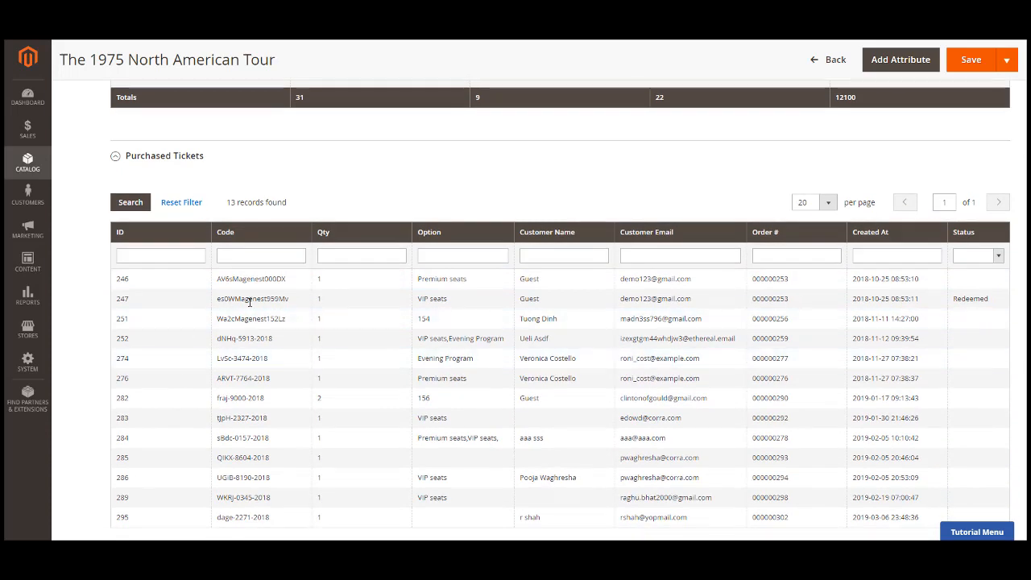
mouse_move(312, 298)
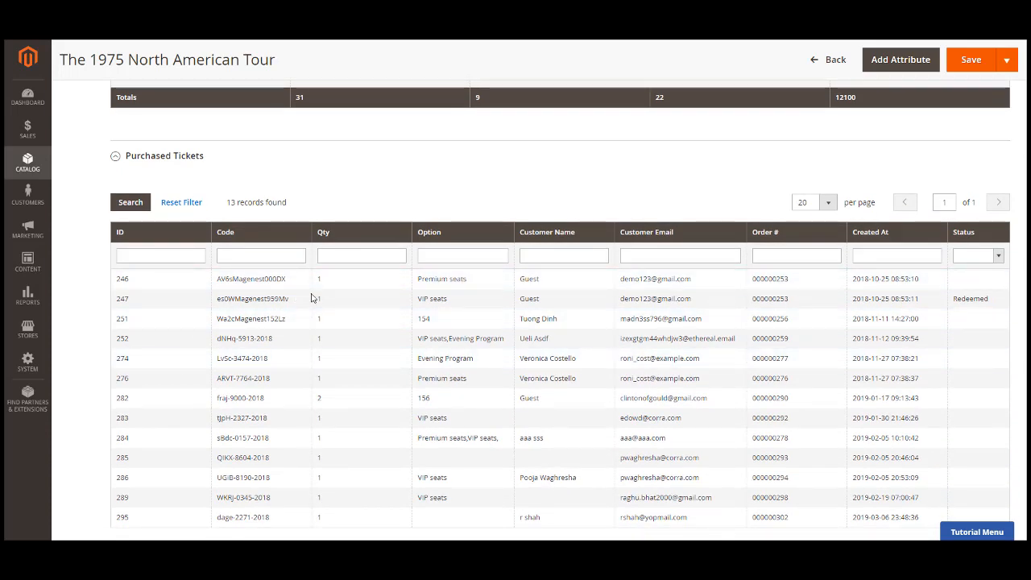
scroll("down", 3)
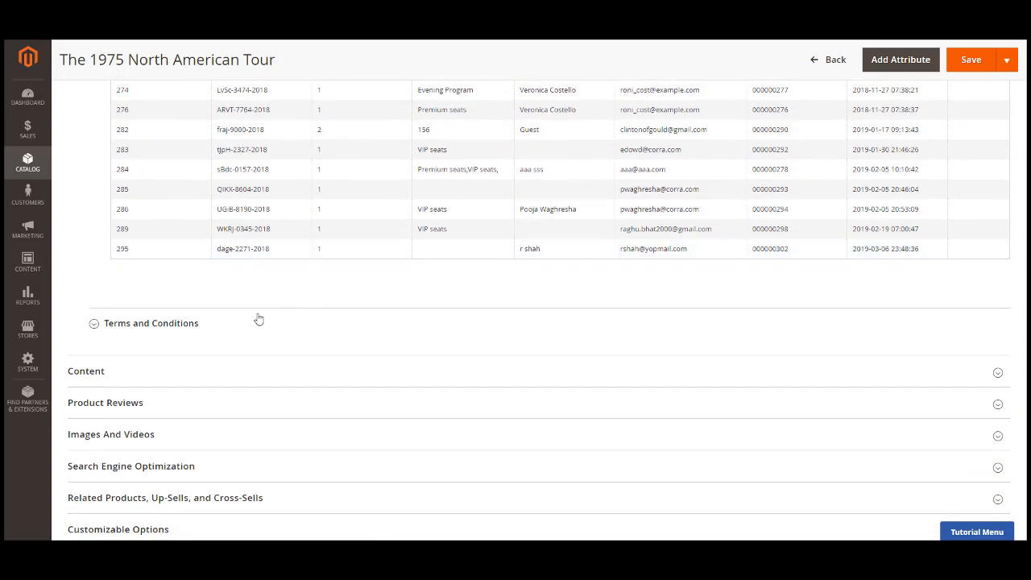
Step: Expand Terms and Conditions and show the terms in the rich text editor
left_click(152, 322)
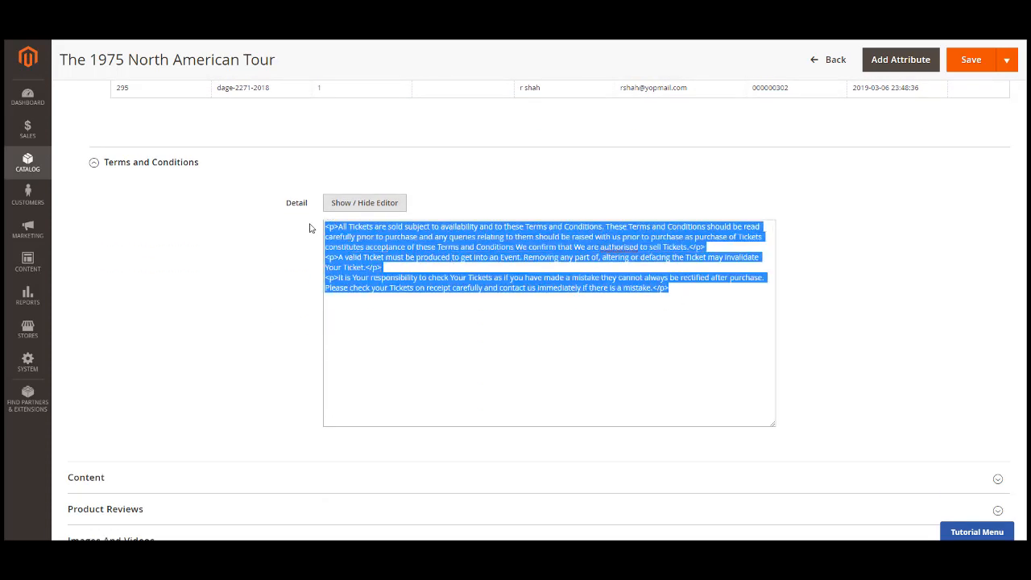
left_click(365, 203)
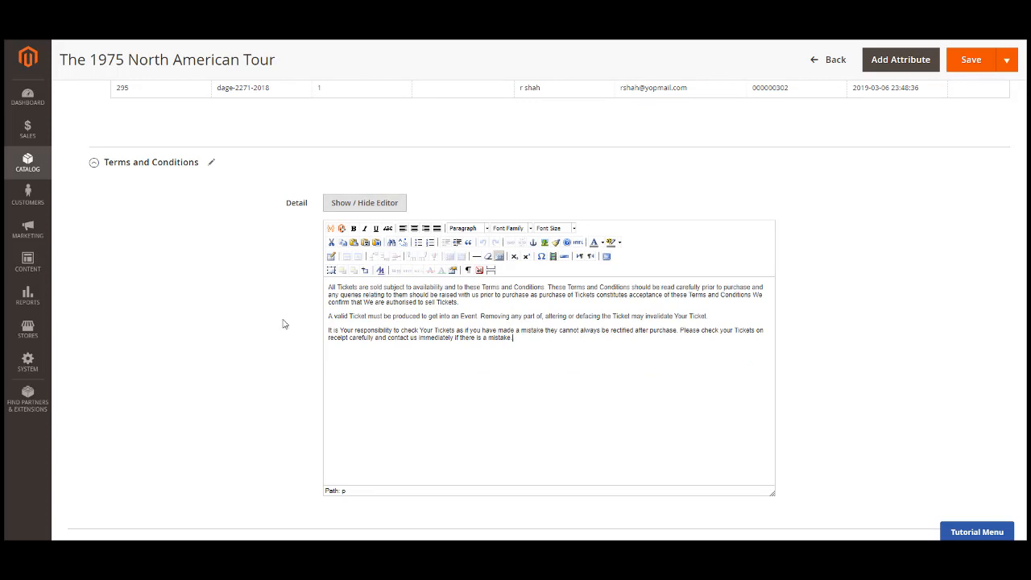
left_click(28, 162)
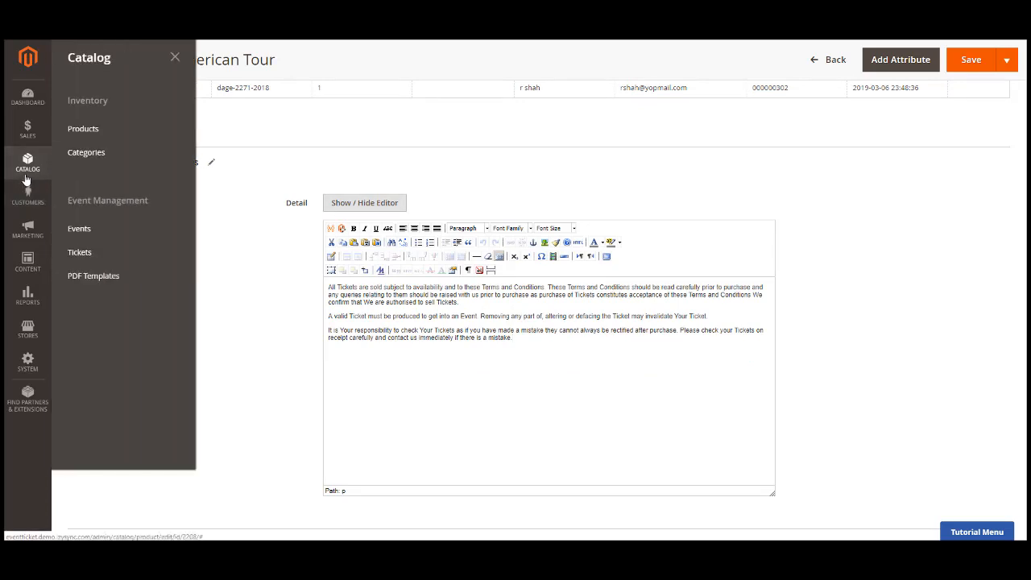
Step: Open Event Management > Events to list the 10 managed events
left_click(79, 228)
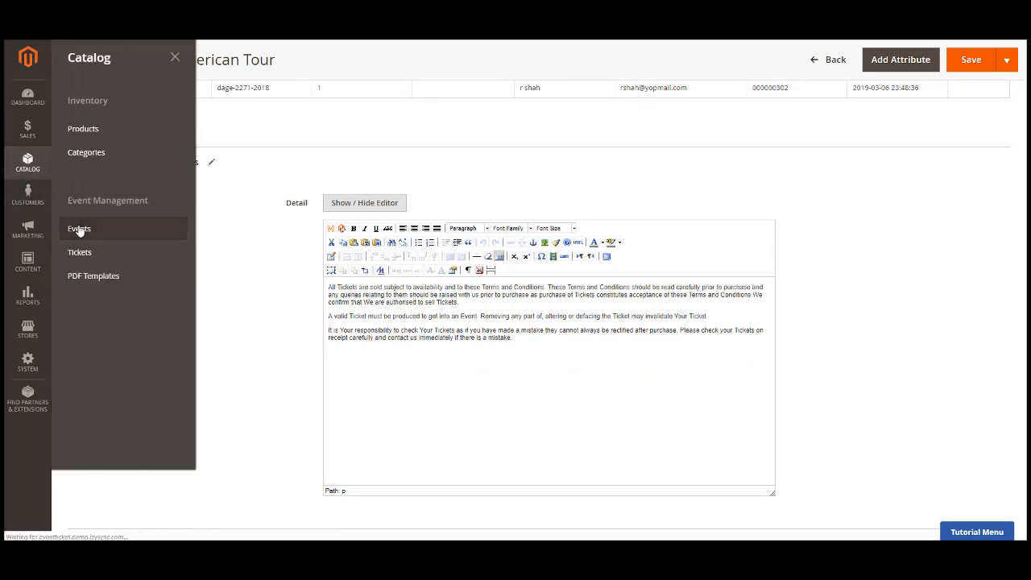
left_click(79, 228)
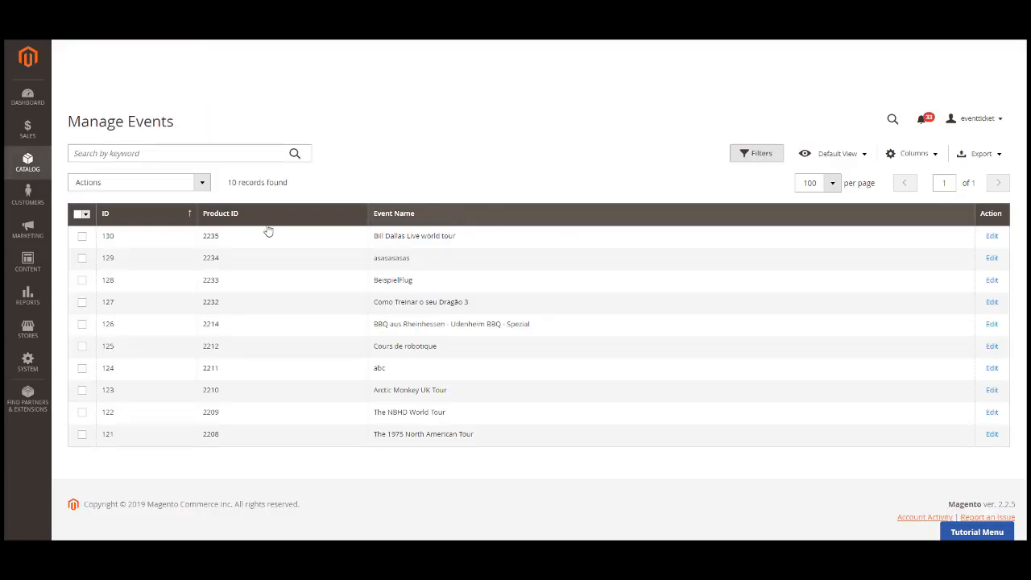
left_click(27, 162)
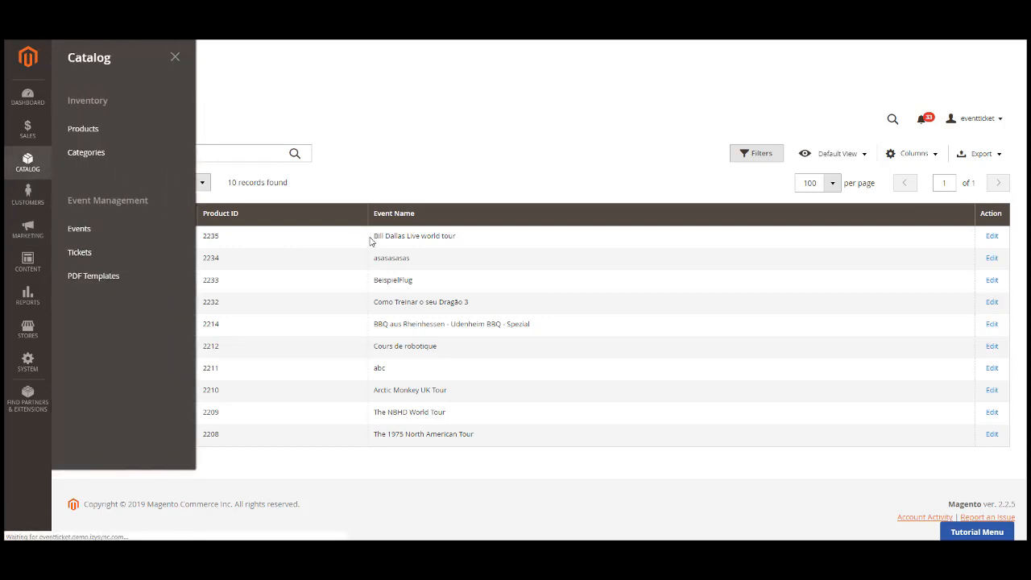
mouse_move(404, 229)
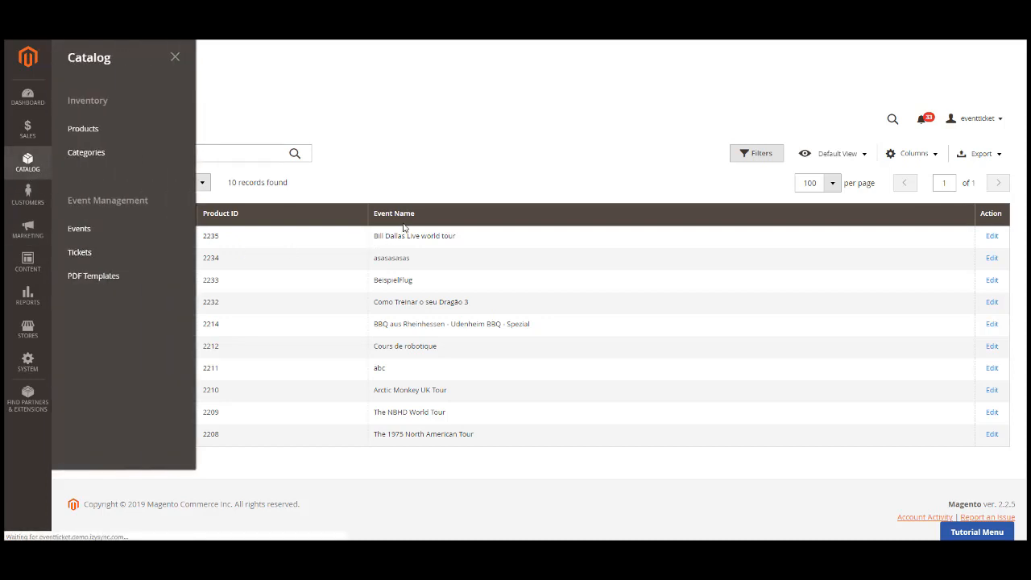
Step: Open the Manage Tickets grid, select two tickets and bring up the bulk Actions menu
left_click(79, 251)
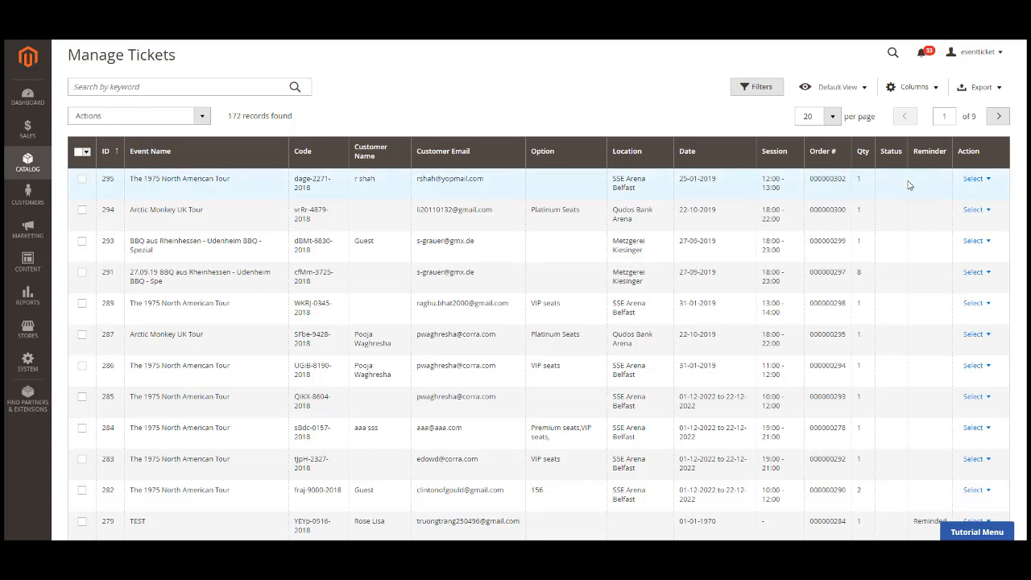
left_click(975, 178)
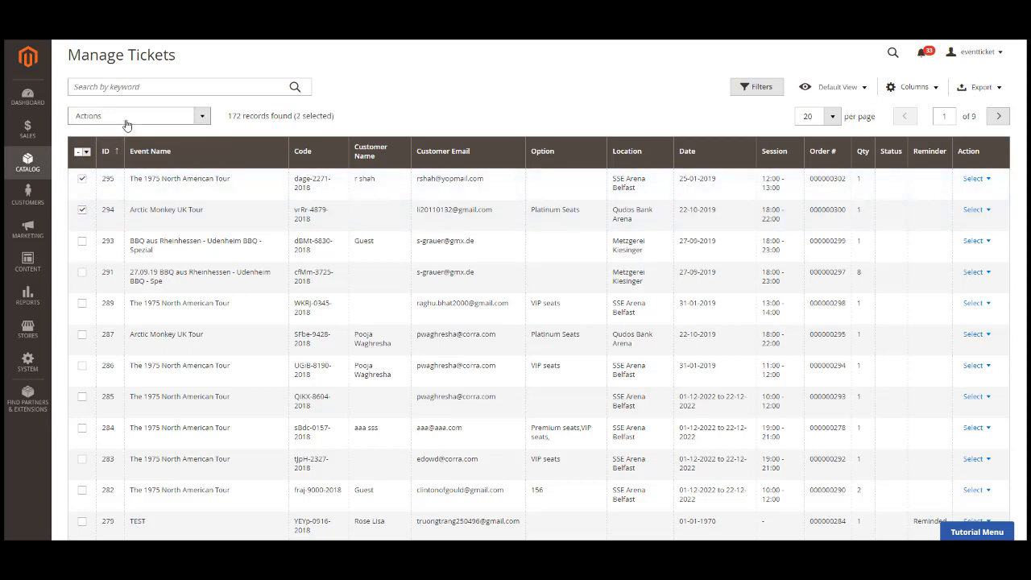
left_click(137, 116)
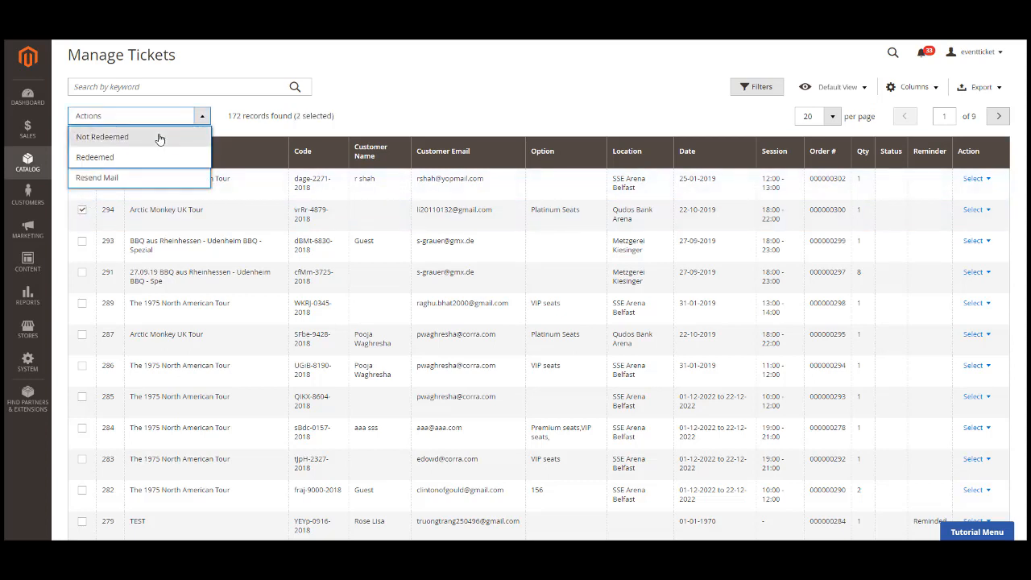
mouse_move(165, 157)
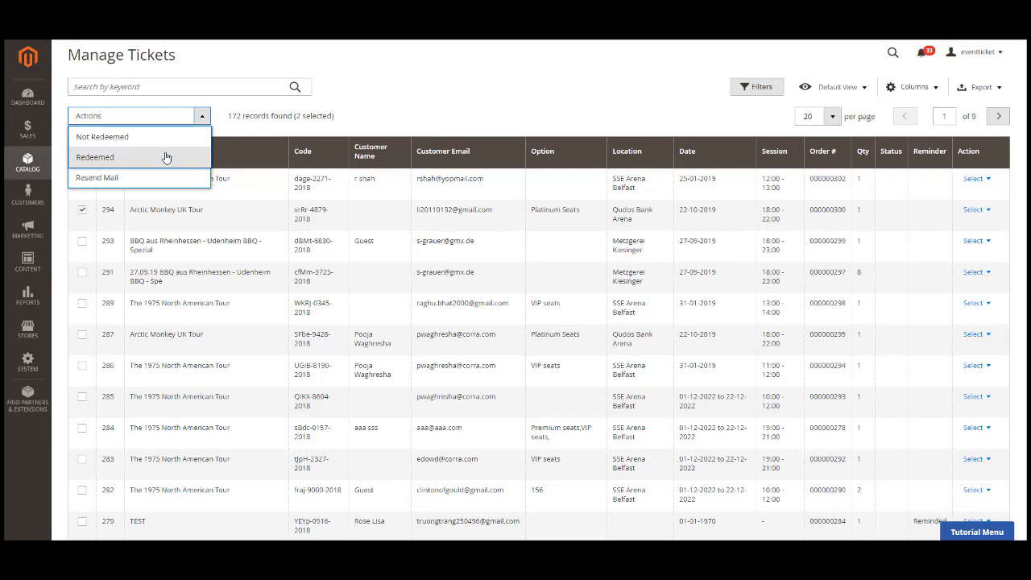